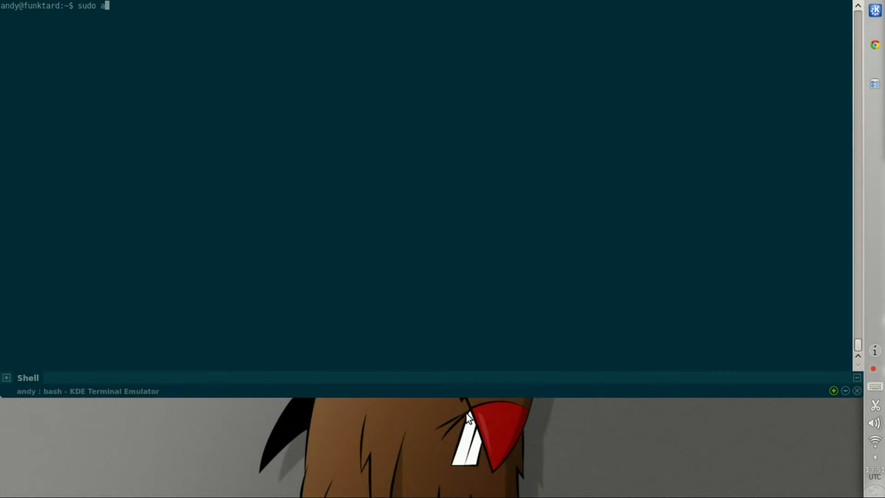
Step: Run sudo apt-get install virtualbox build-essential linux-headers-generic vagrant
{"action": "type", "text": "pt-get instal"}
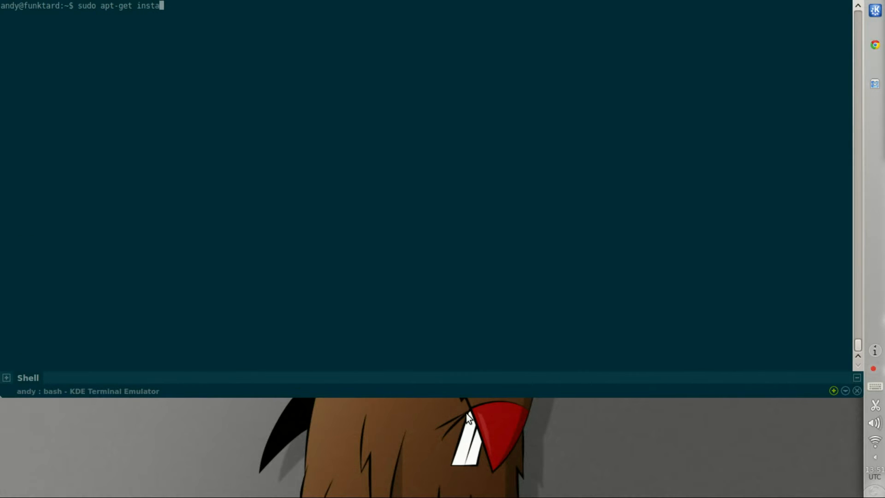
{"action": "type", "text": "ll"}
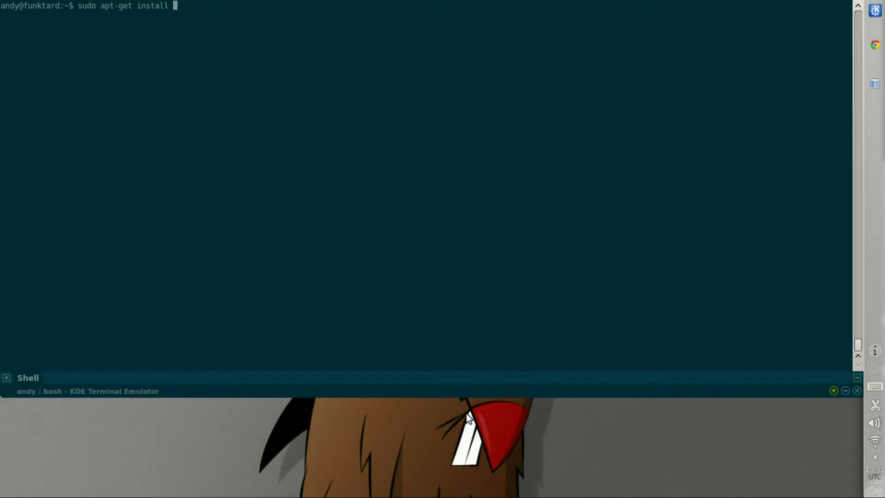
{"action": "type", "text": "virtua"}
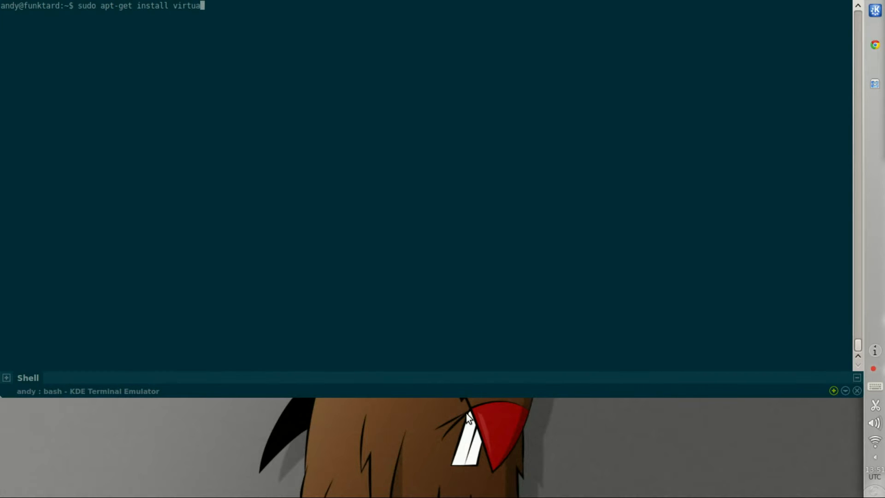
{"action": "type", "text": "lbox buil"}
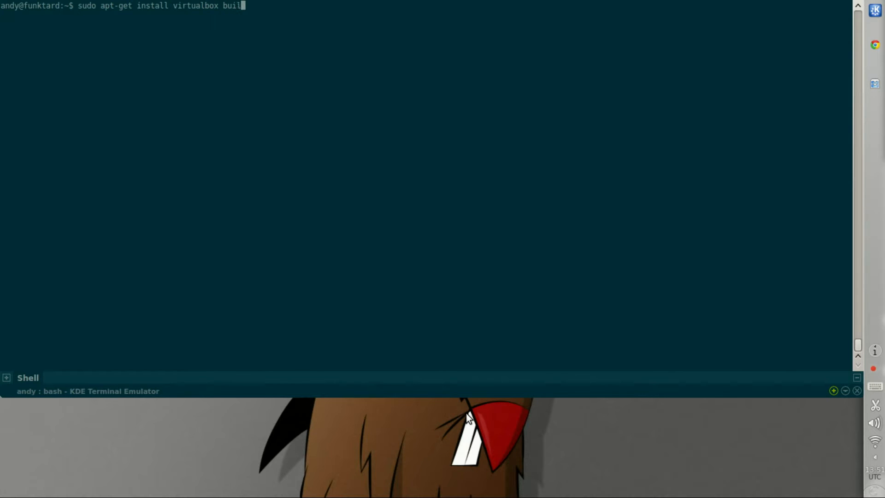
{"action": "type", "text": "d-essentia"}
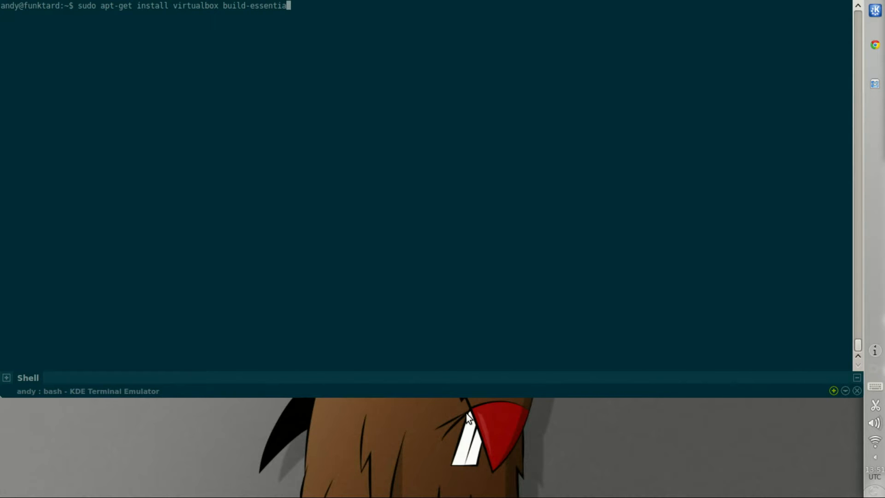
{"action": "type", "text": "l"}
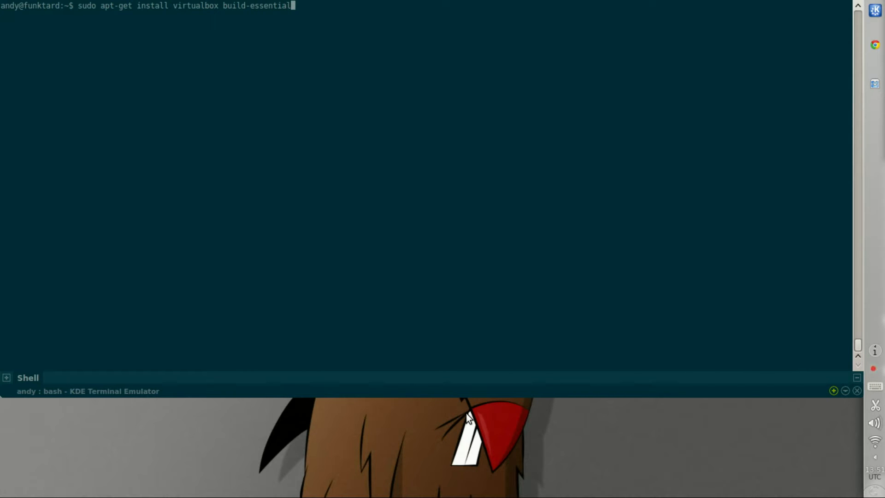
{"action": "type", "text": "lin"}
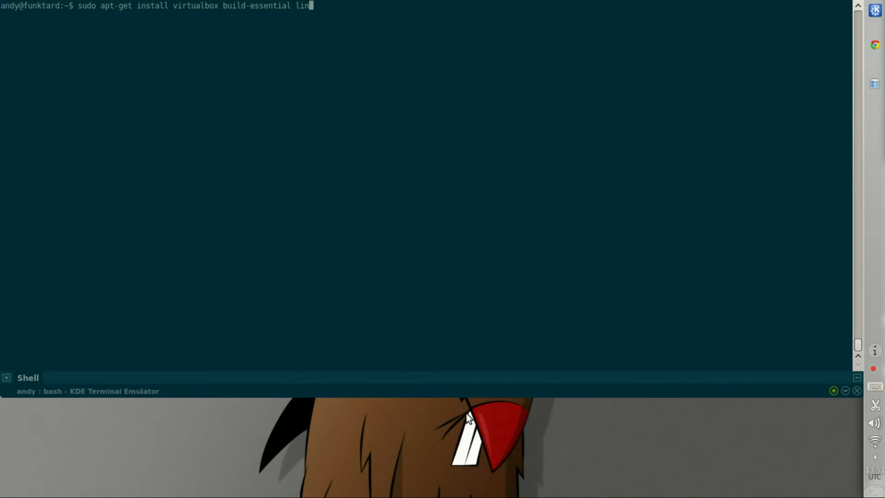
{"action": "type", "text": "ux-"}
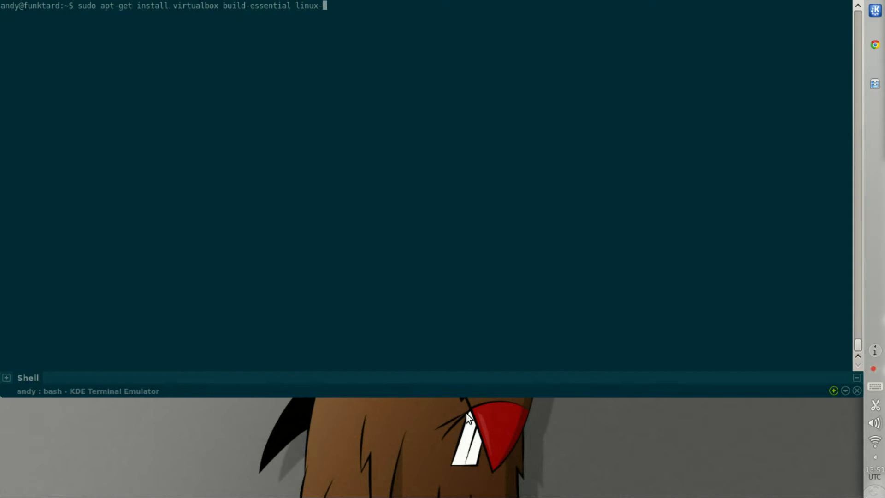
{"action": "type", "text": "he"}
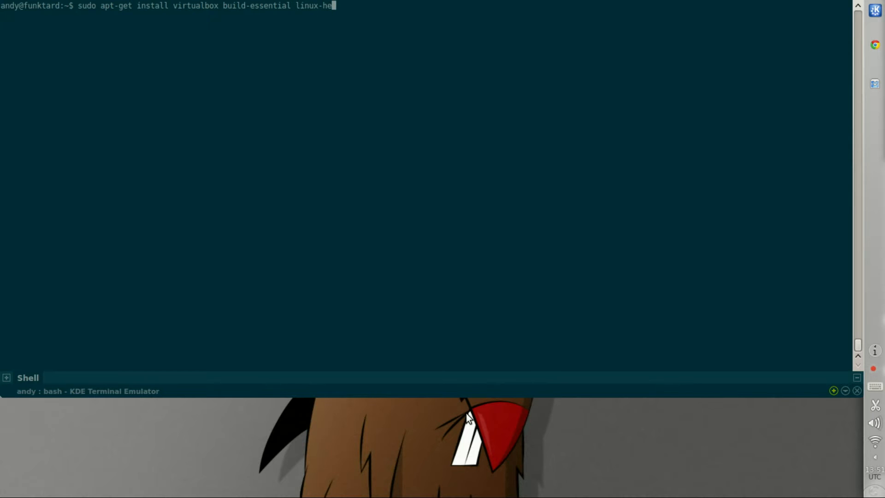
{"action": "type", "text": "aders-gener"}
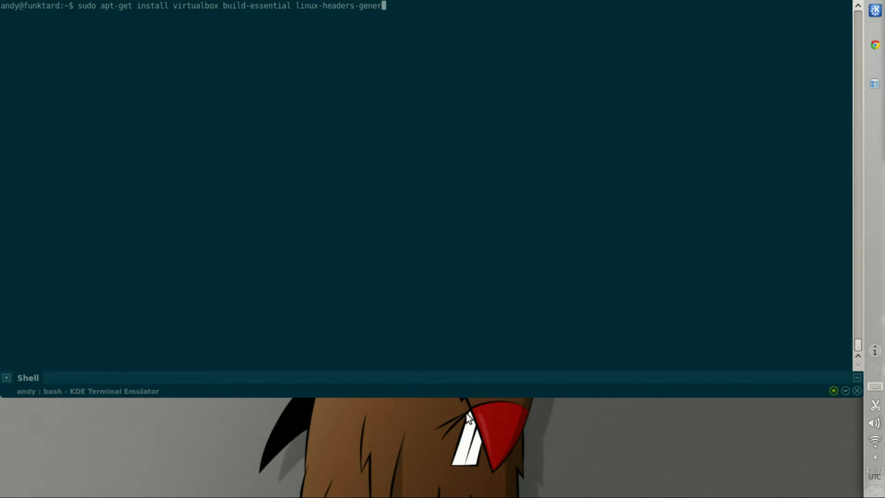
{"action": "type", "text": "ic vagrant"}
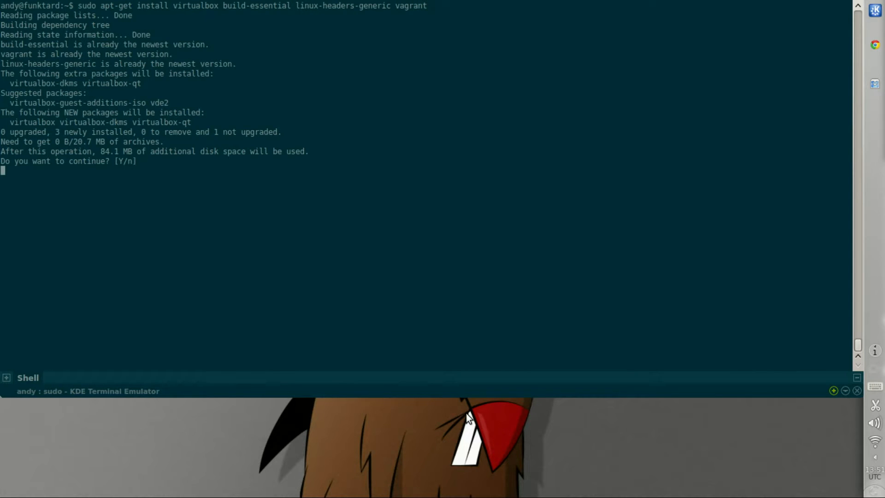
Step: Confirm the package installation and let it complete
{"action": "key", "text": "Return"}
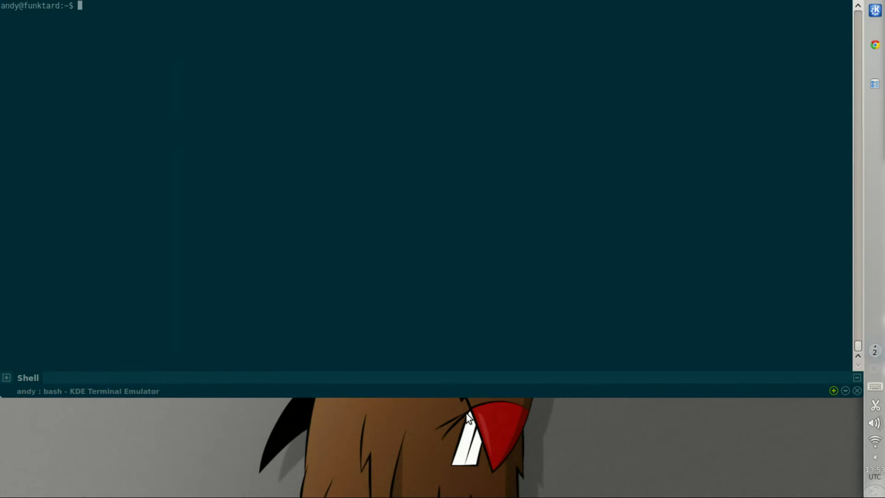
Step: Launch VirtualBox and create the ubuntu VM with 768 MB memory and a dynamically allocated 8 GB disk
{"action": "type", "text": "virtualbox"}
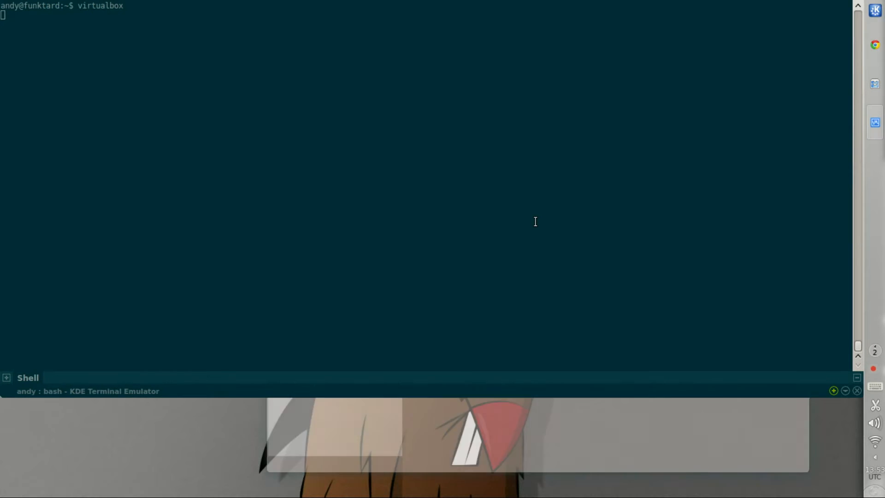
{"action": "key", "text": "Return"}
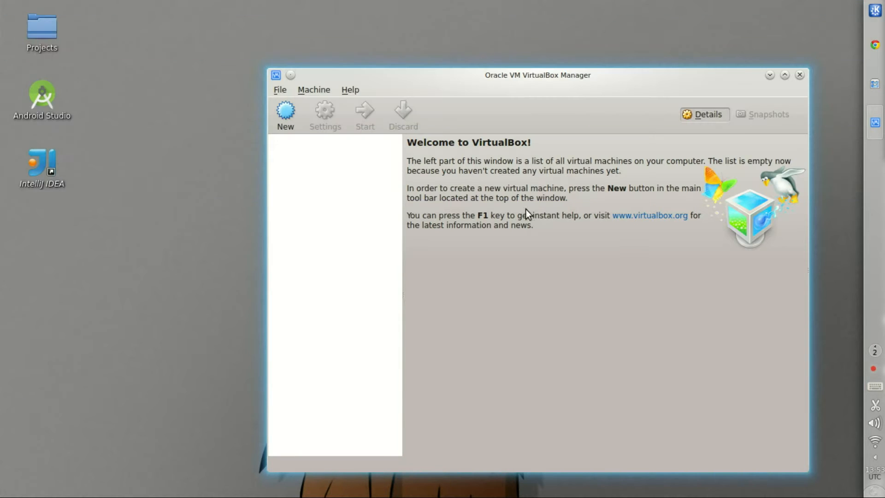
{"action": "left_click", "coordinate": [286, 111]}
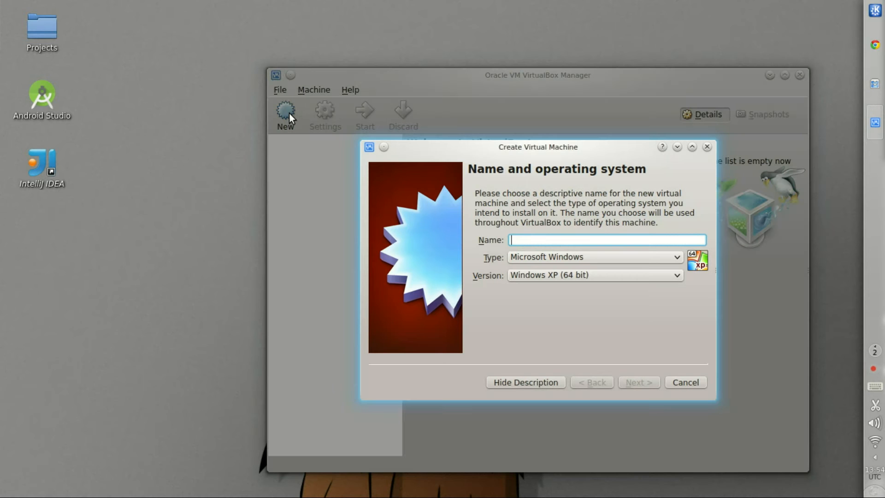
{"action": "left_click", "coordinate": [639, 381]}
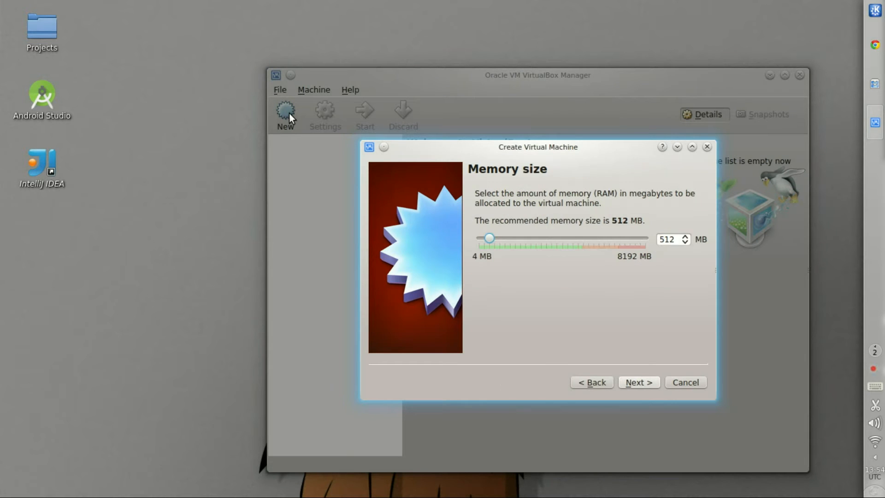
{"action": "mouse_move", "coordinate": [520, 275]}
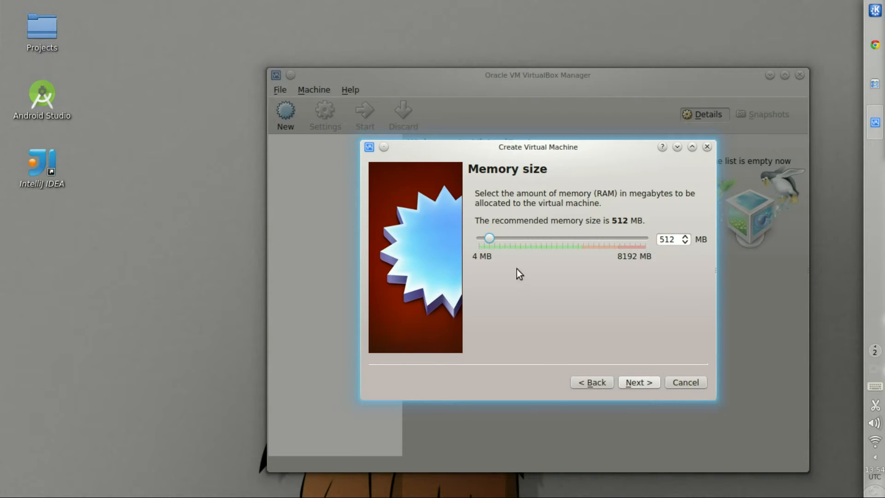
{"action": "left_click_drag", "start_coordinate": [488, 238], "coordinate": [496, 238]}
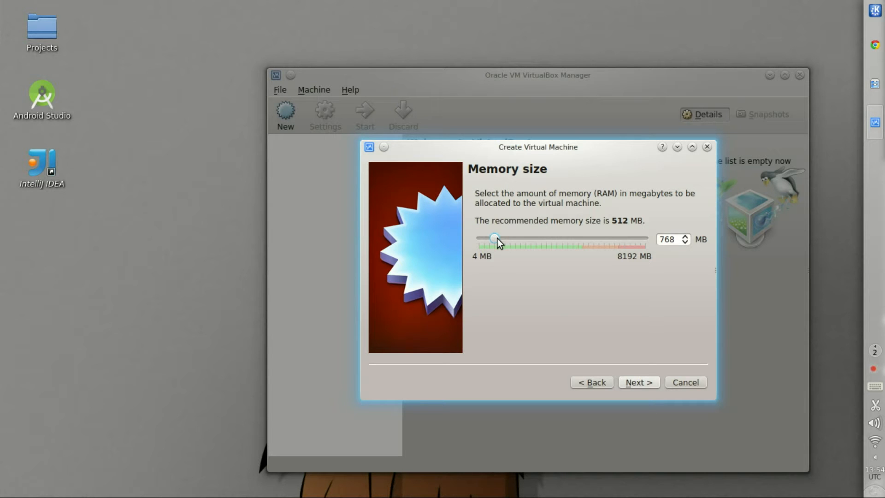
{"action": "left_click", "coordinate": [639, 382]}
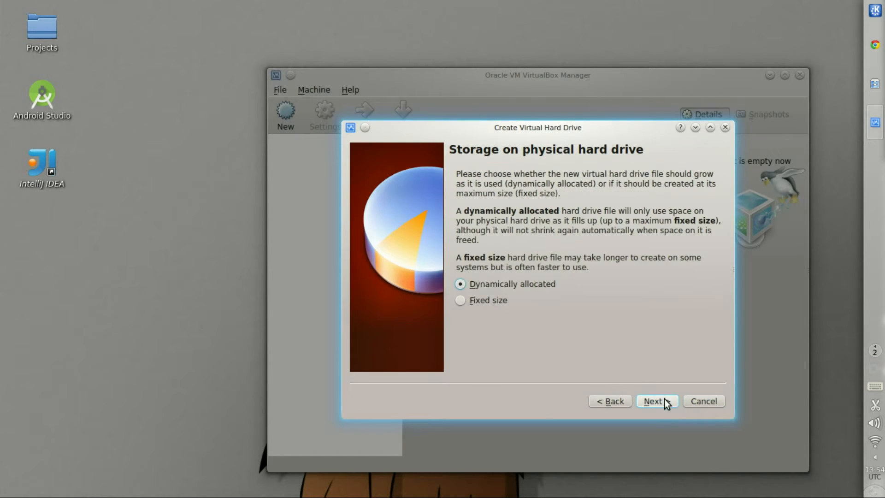
{"action": "left_click", "coordinate": [656, 401]}
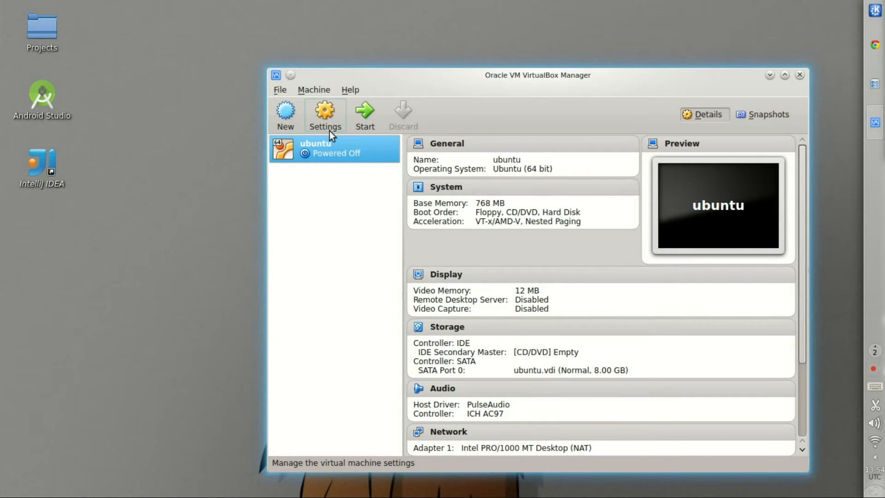
Step: Start the ubuntu VM from ubuntu-14.04.1-server-amd64.iso and choose English in the installer
{"action": "left_click", "coordinate": [364, 110]}
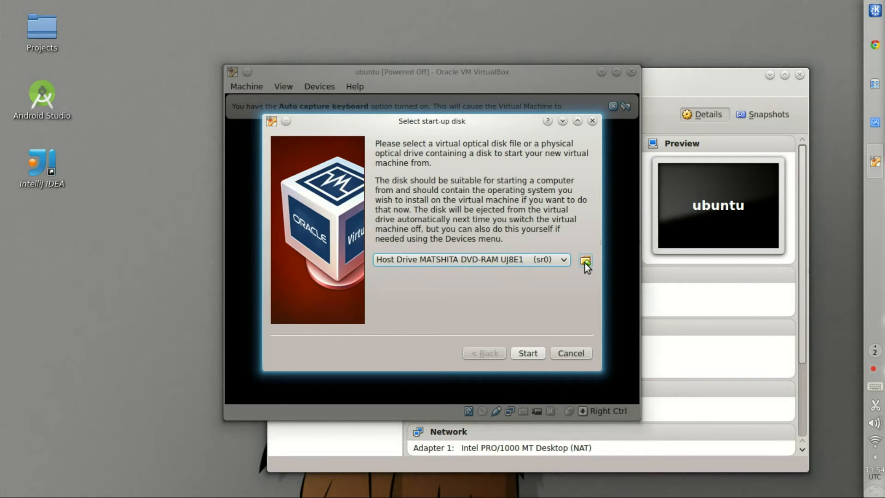
{"action": "left_click", "coordinate": [585, 260]}
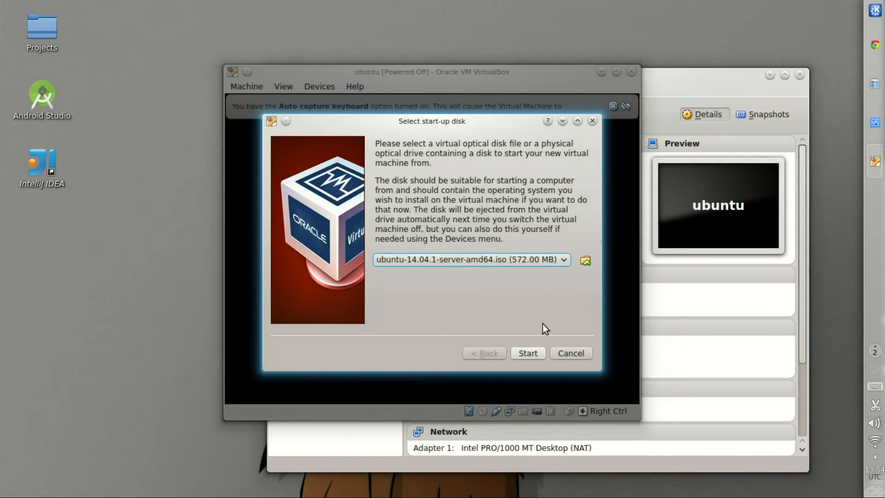
{"action": "left_click", "coordinate": [527, 353]}
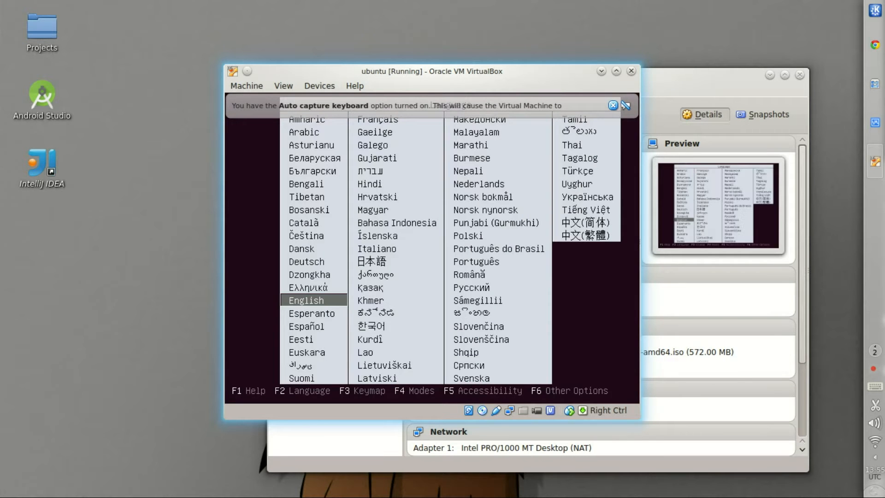
{"action": "left_click", "coordinate": [306, 301]}
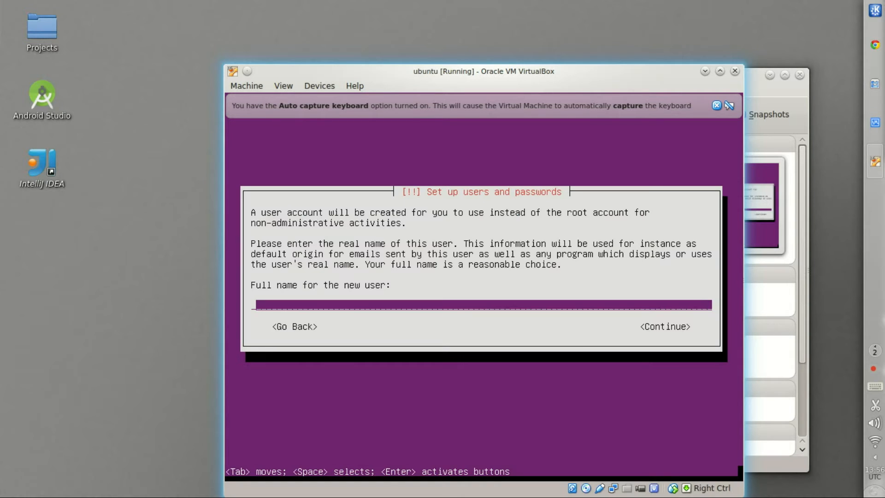
Step: Enter vagrant as the user name and accept the weak password
{"action": "type", "text": "vagra"}
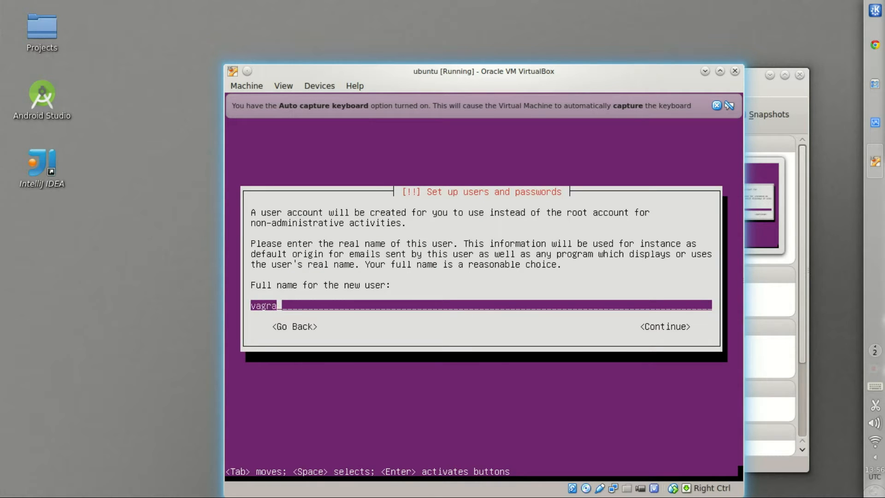
{"action": "type", "text": "nt"}
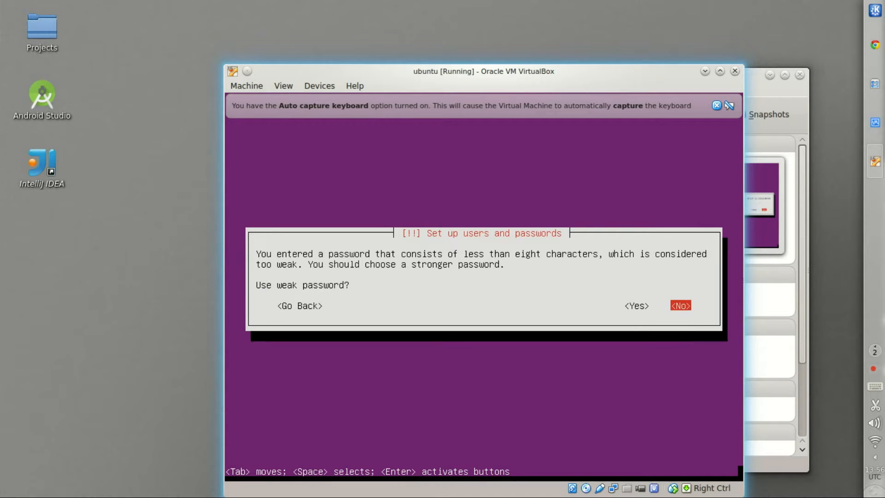
{"action": "left_click", "coordinate": [680, 305]}
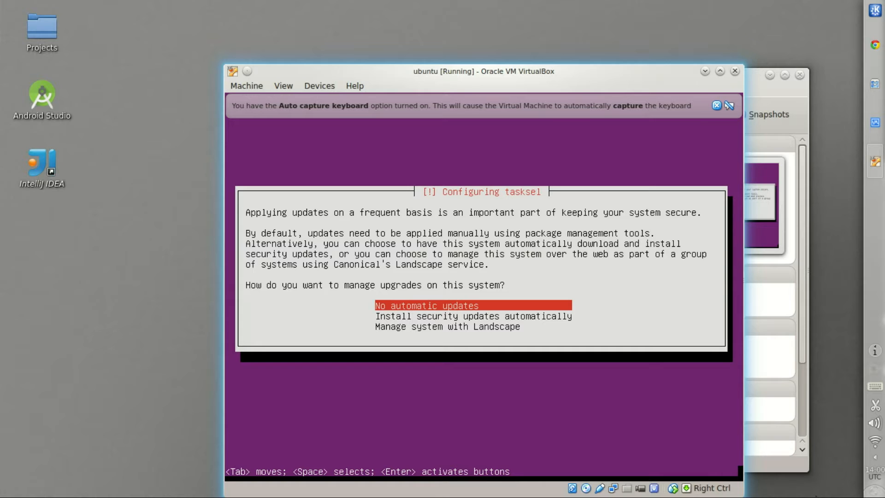
Step: Choose no automatic updates and install GRUB to the master boot record
{"action": "key", "text": "Return"}
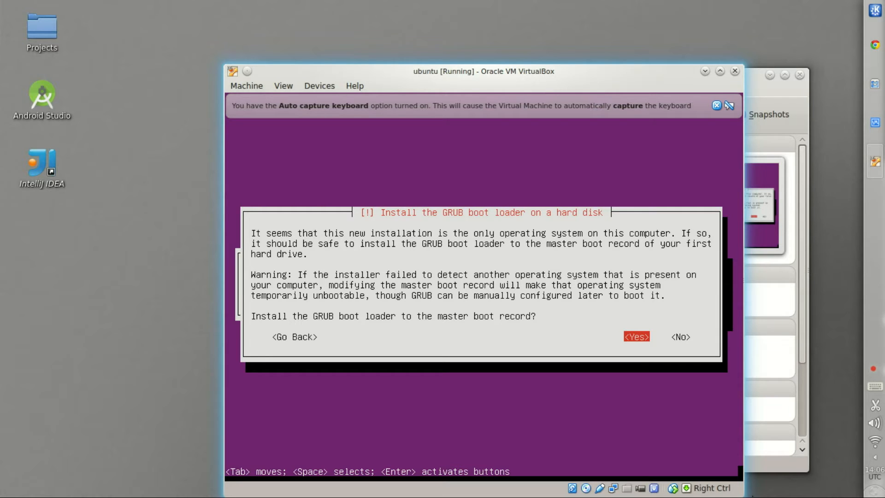
{"action": "left_click", "coordinate": [636, 337]}
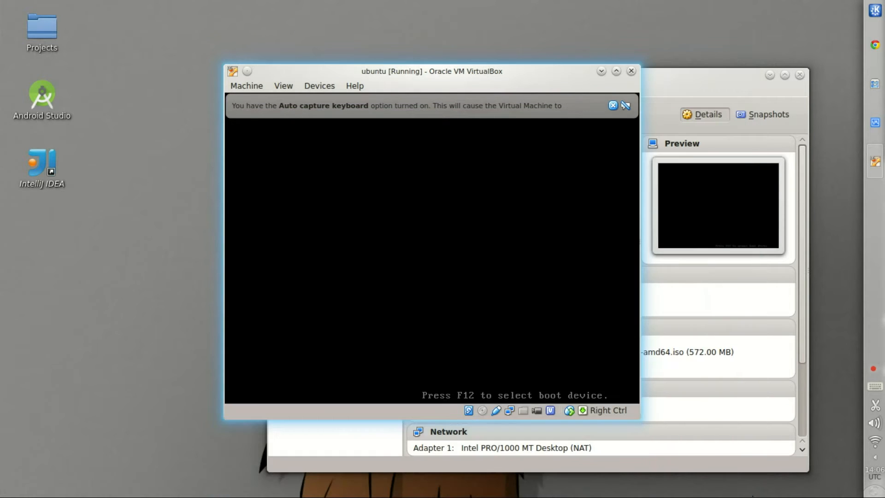
{"action": "mouse_move", "coordinate": [302, 76]}
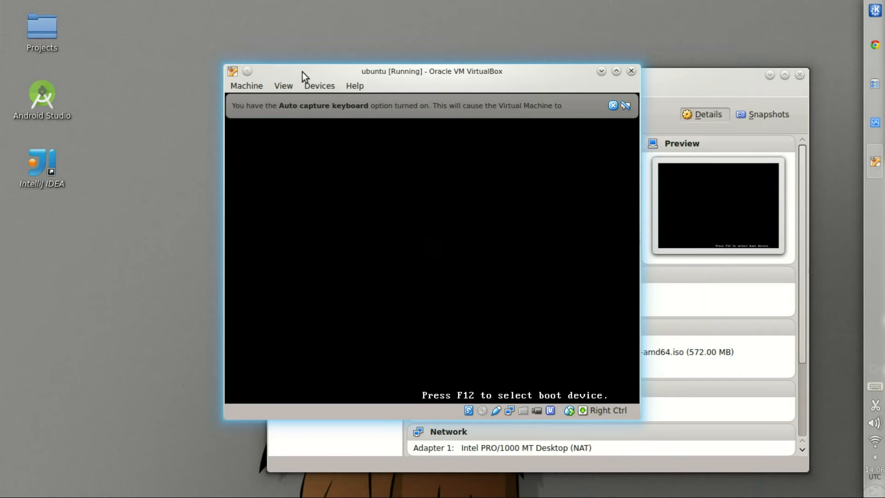
Step: Insert the Guest Additions CD image from the Devices menu
{"action": "left_click", "coordinate": [319, 86]}
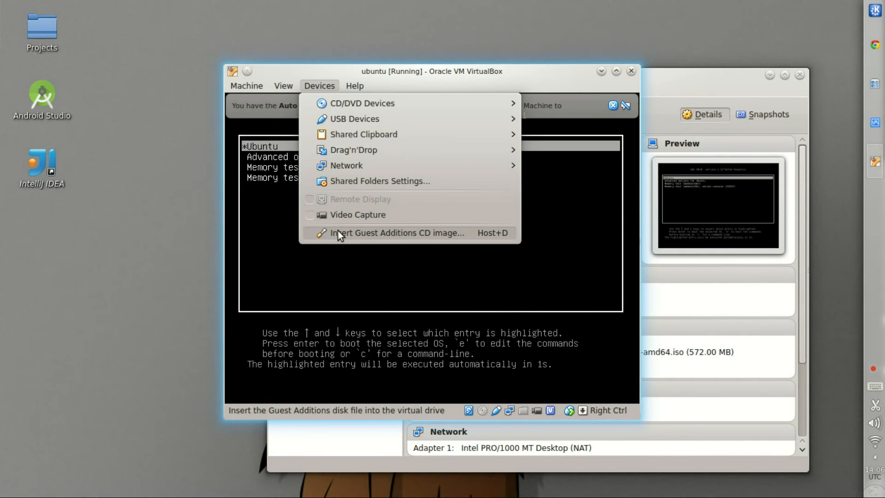
{"action": "left_click", "coordinate": [397, 232]}
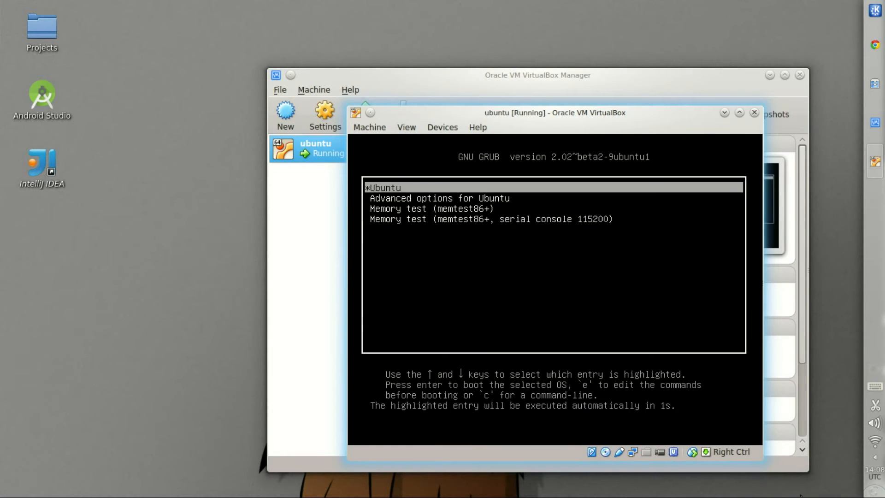
Step: Boot the default Ubuntu entry, log in as vagrant and run sudo -s for a root shell
{"action": "key", "text": "Return"}
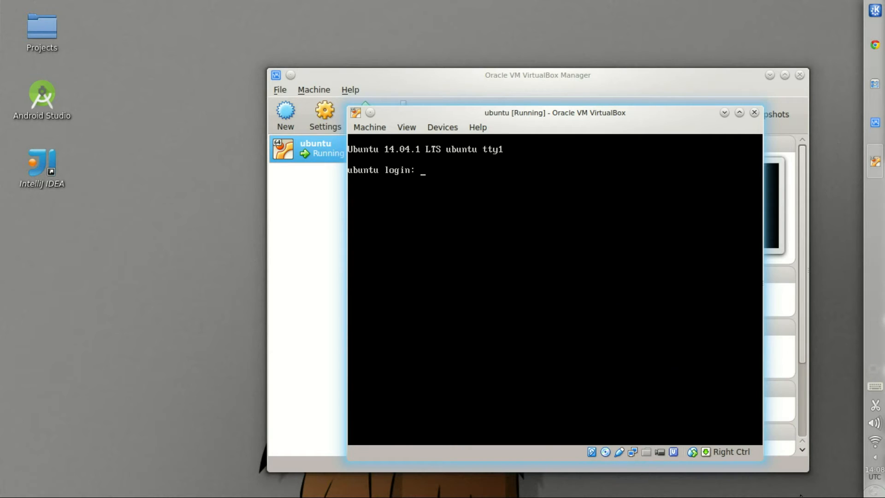
{"action": "type", "text": "vagrant"}
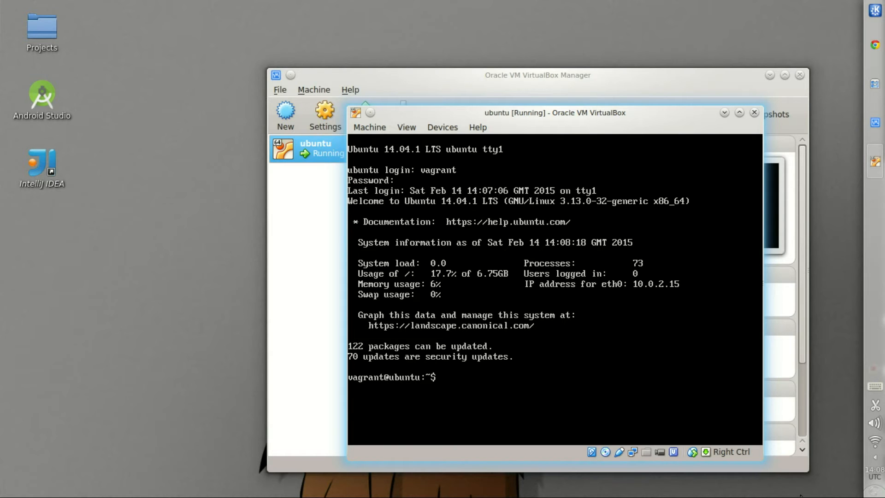
{"action": "type", "text": "sudo -s"}
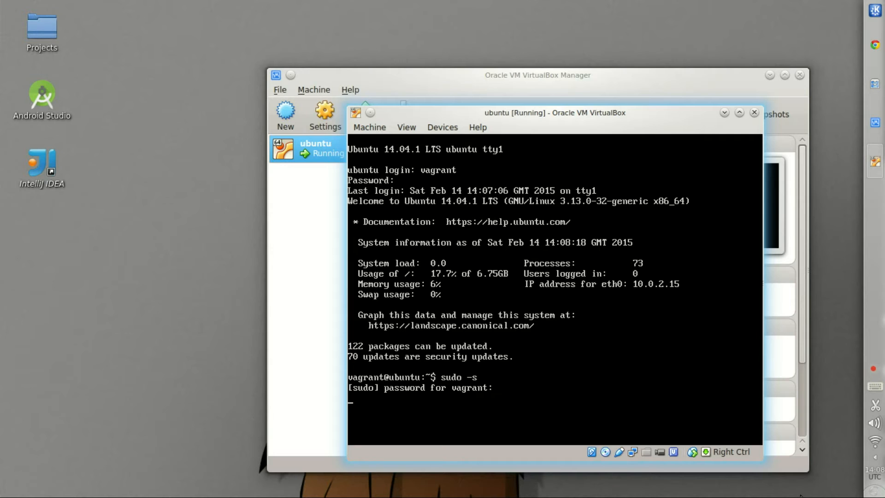
Step: Run apt-get update, apt-get upgrade and apt-get dist-upgrade in the guest
{"action": "type", "text": "apt-"}
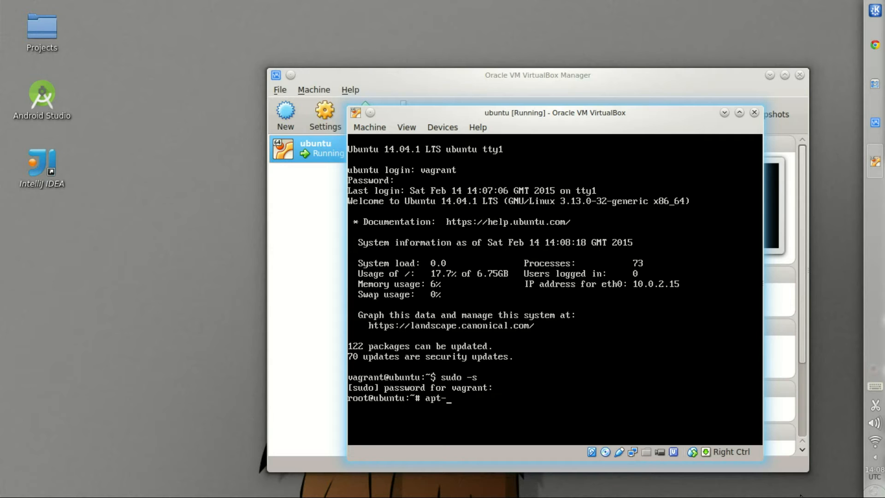
{"action": "type", "text": "get update"}
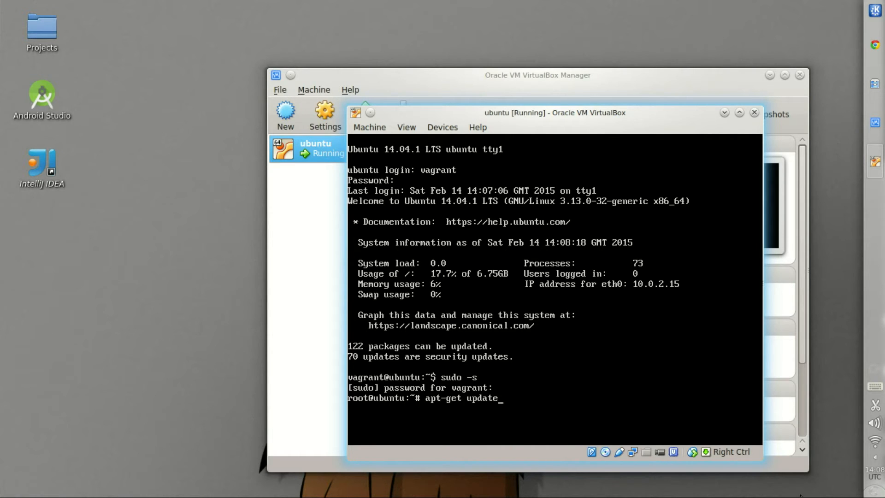
{"action": "key", "text": "Return"}
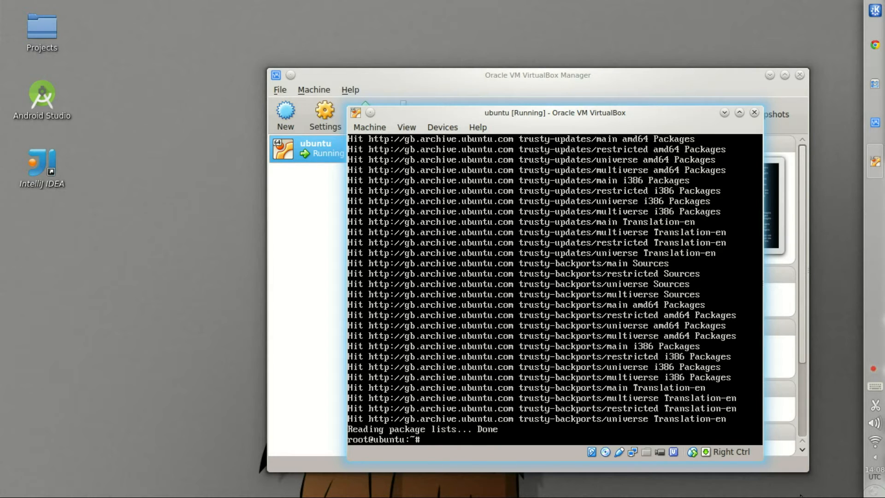
{"action": "type", "text": "apt-get upgrad"}
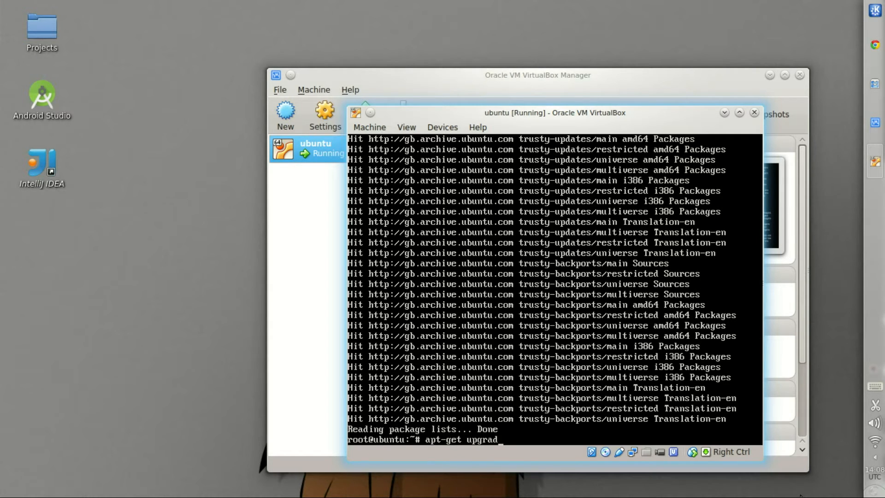
{"action": "key", "text": "Return"}
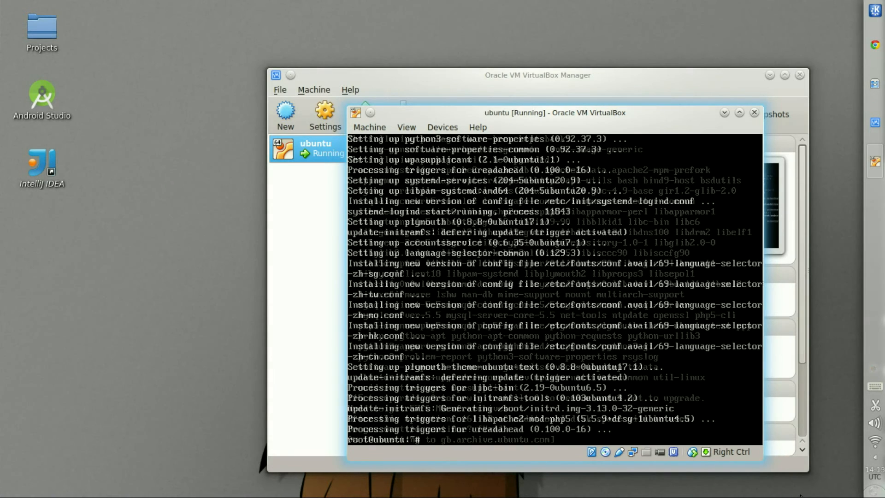
{"action": "type", "text": "apt-get dist-"}
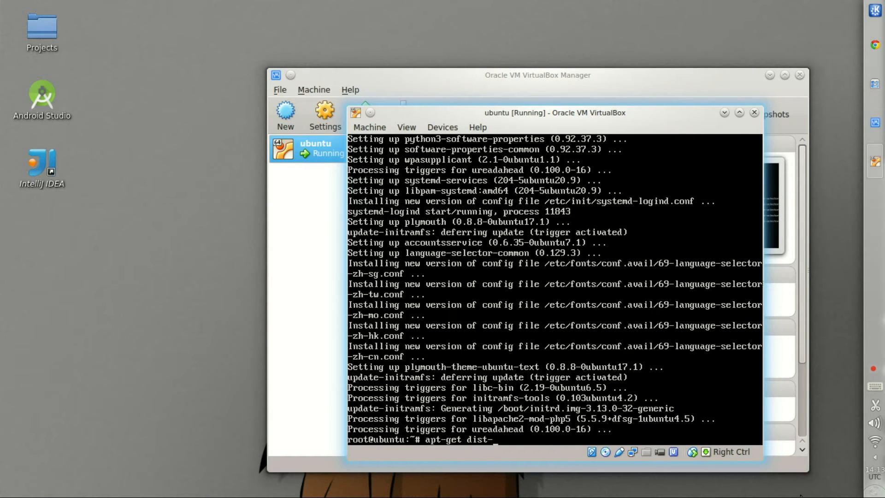
{"action": "type", "text": "upgrade"}
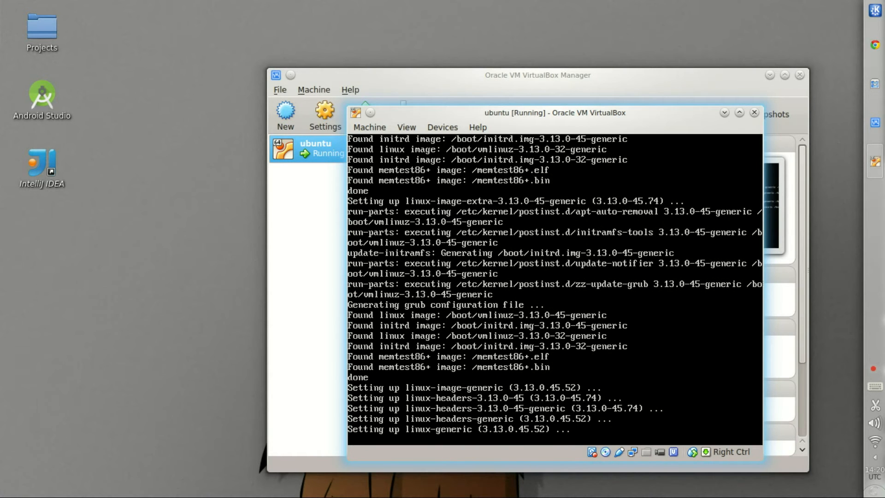
Step: Run apt-get install dkms build-essential linux-headers in the root shell
{"action": "type", "text": "a"}
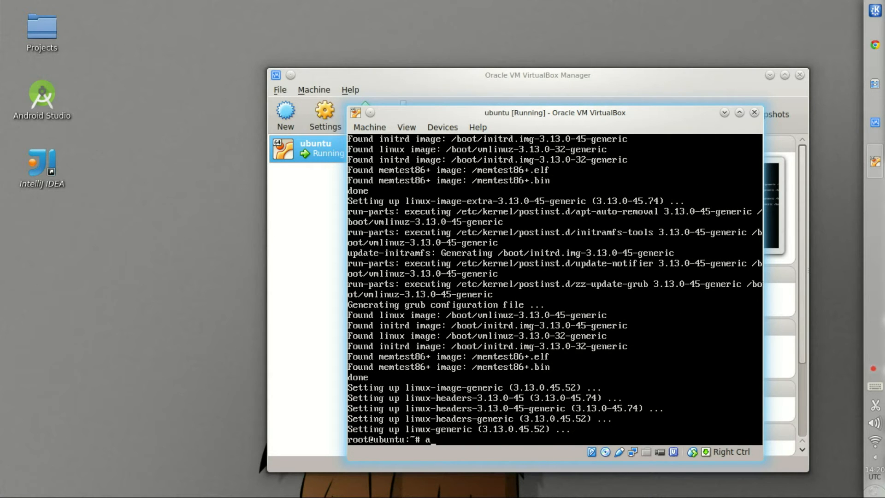
{"action": "type", "text": "pt-get inst"}
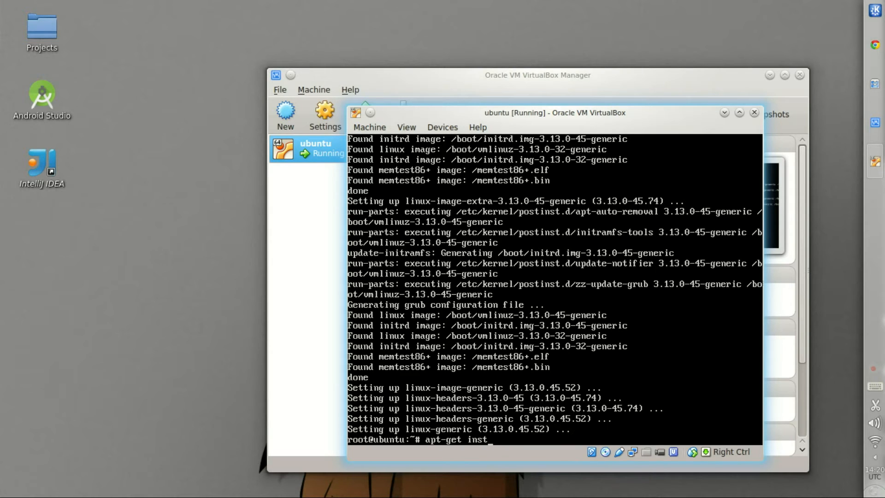
{"action": "type", "text": "all dkms"}
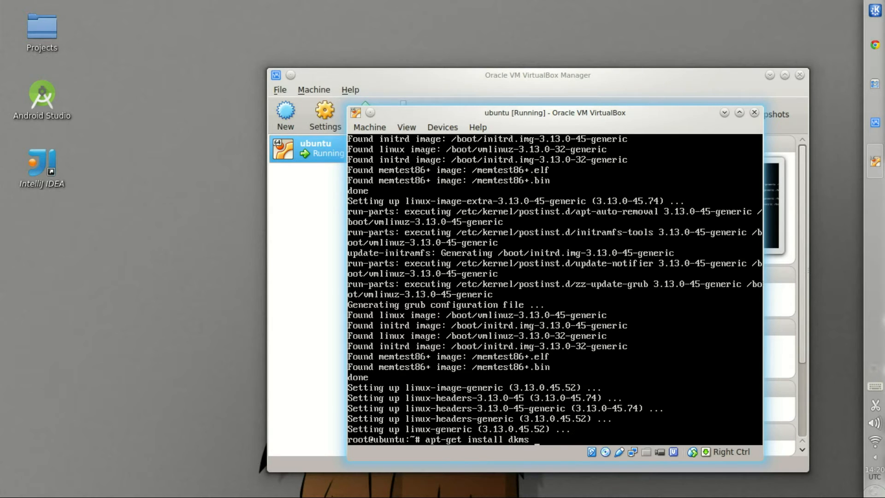
{"action": "type", "text": "build-e"}
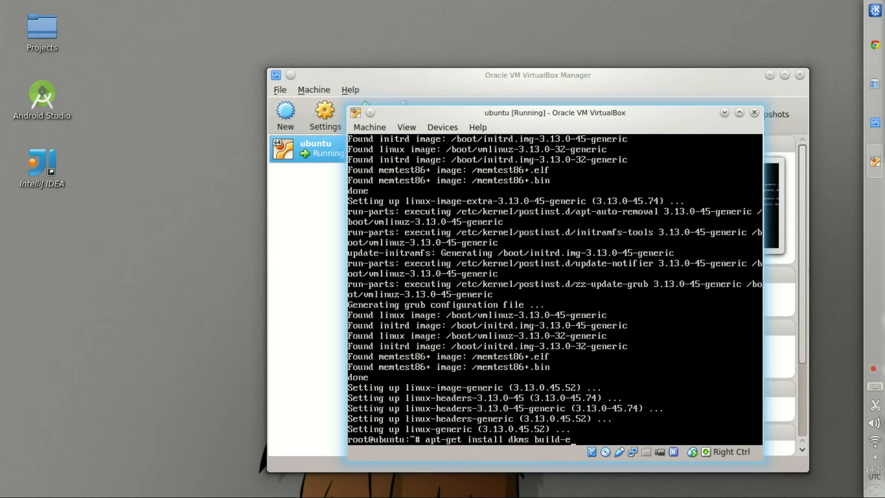
{"action": "type", "text": "ssential"}
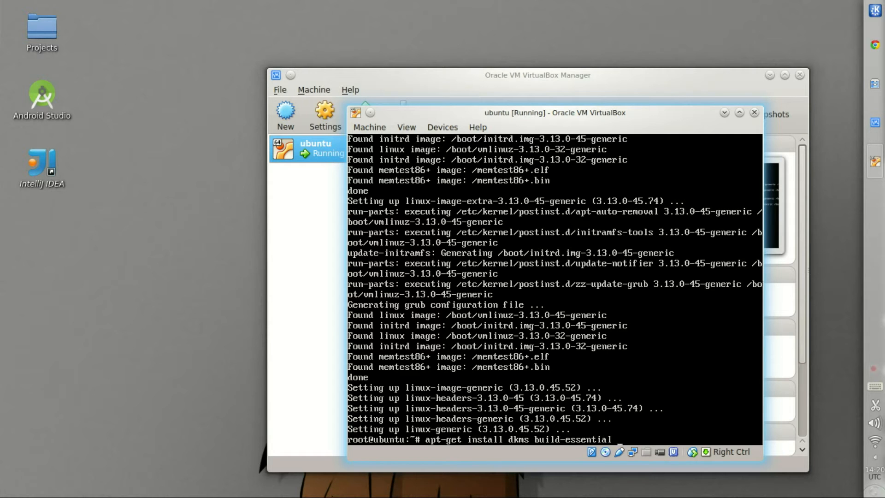
{"action": "type", "text": "linux-"}
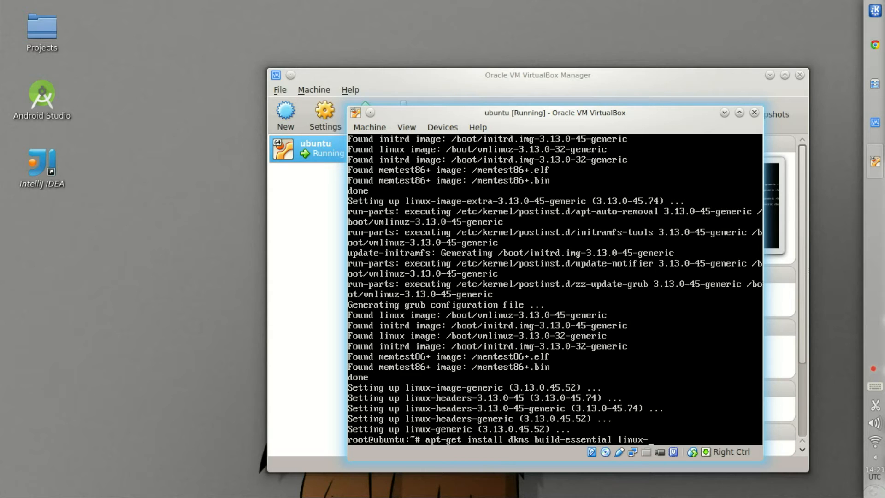
{"action": "type", "text": "head"}
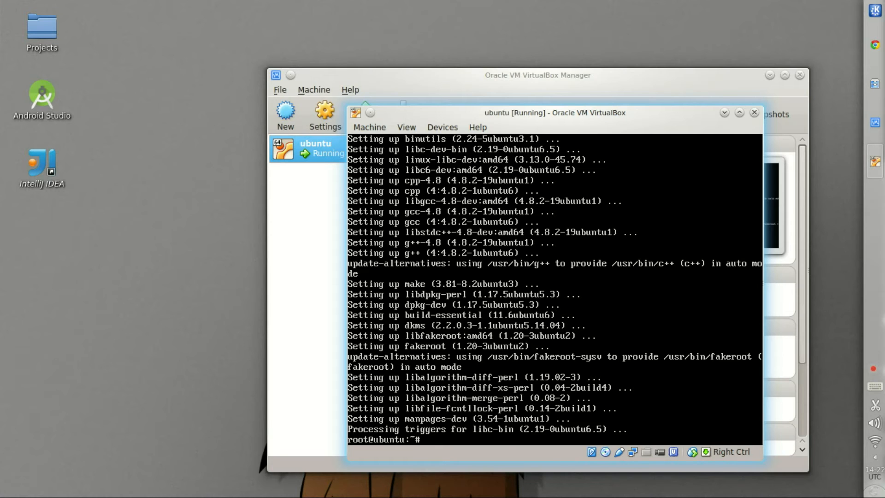
Step: Edit /etc/default/grub in nano so GRUB_HIDDEN_TIMEOUT is 1, then save and exit
{"action": "type", "text": "nano /etc/de"}
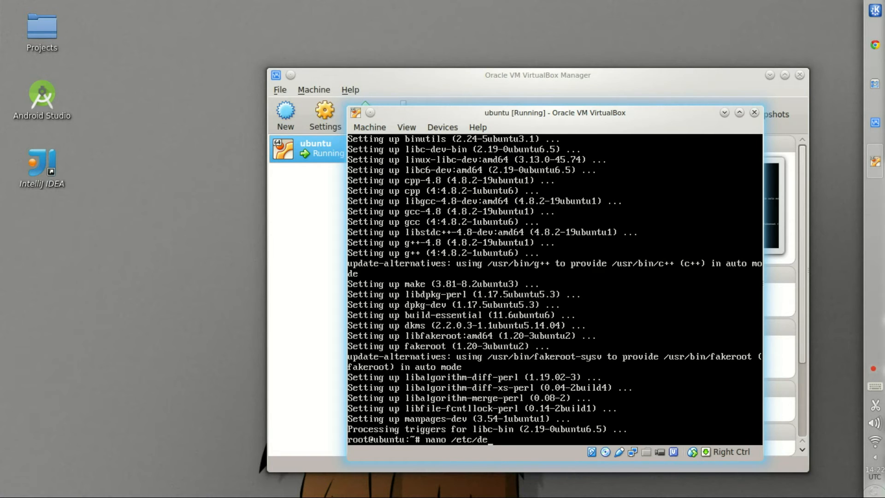
{"action": "type", "text": "fault/grub"}
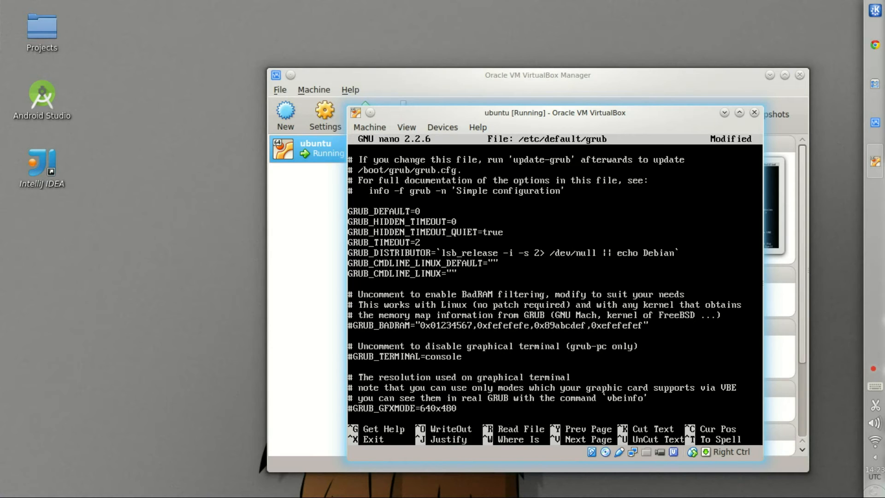
{"action": "type", "text": "1"}
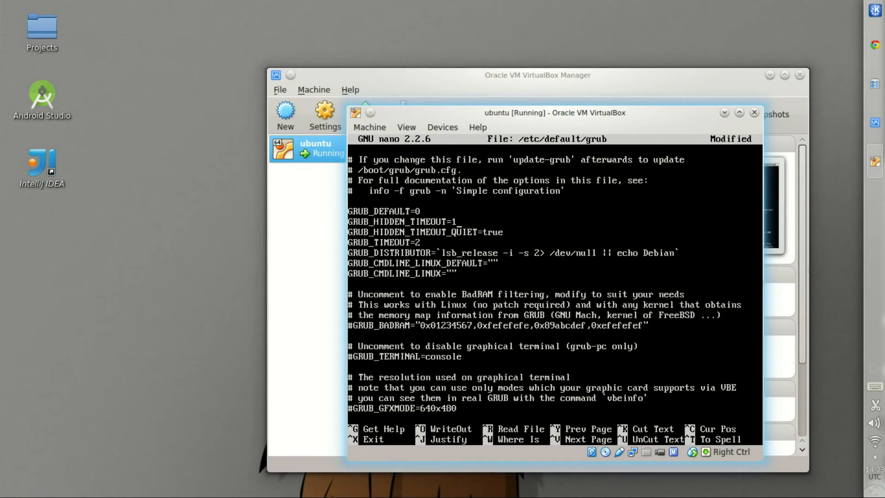
{"action": "key", "text": "ctrl+x"}
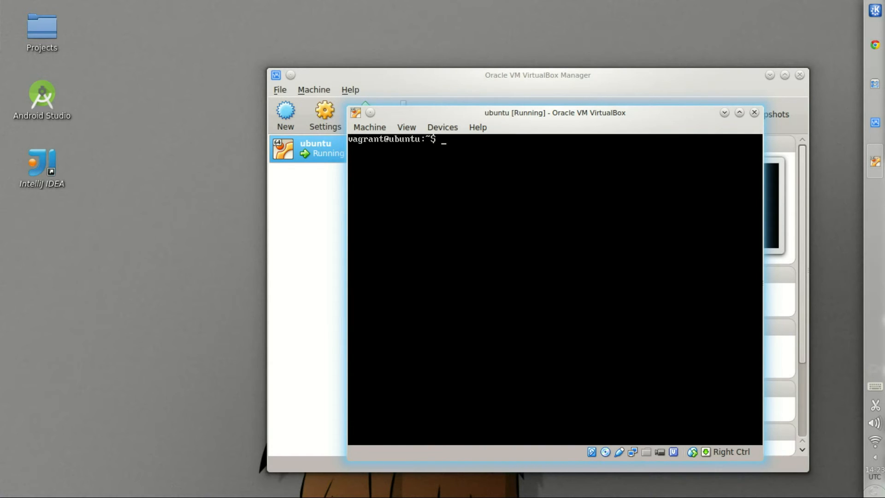
Step: As root, mount /dev/cdrom at /media/cdrom, run ./VBoxLinuxAdditions.run, then reboot and become root again
{"action": "type", "text": "sudo -s"}
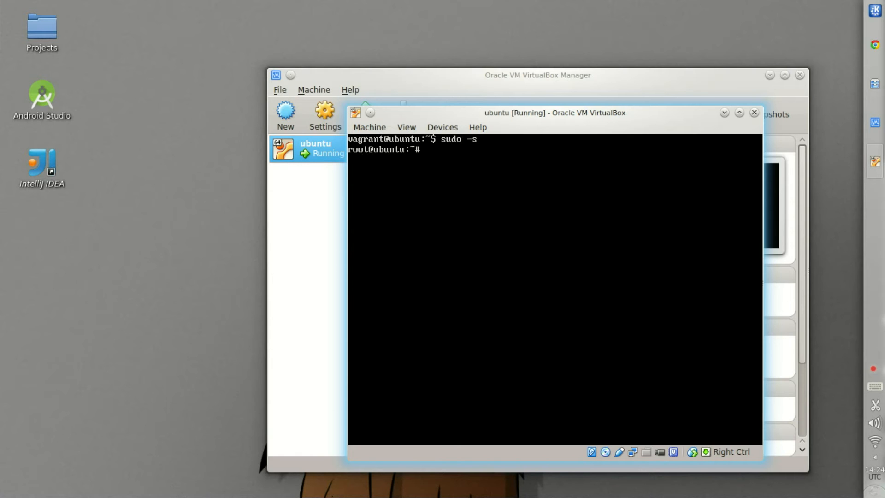
{"action": "type", "text": "mount /dev/cdrom"}
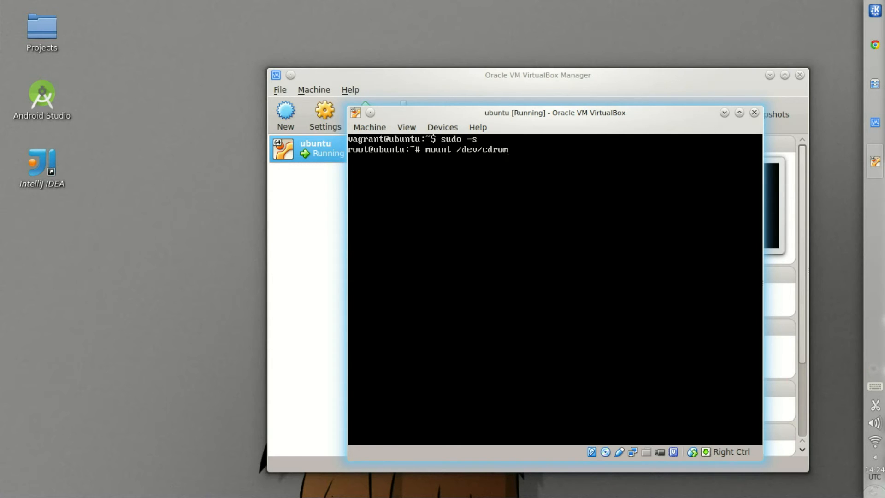
{"action": "type", "text": "/media/cdrom"}
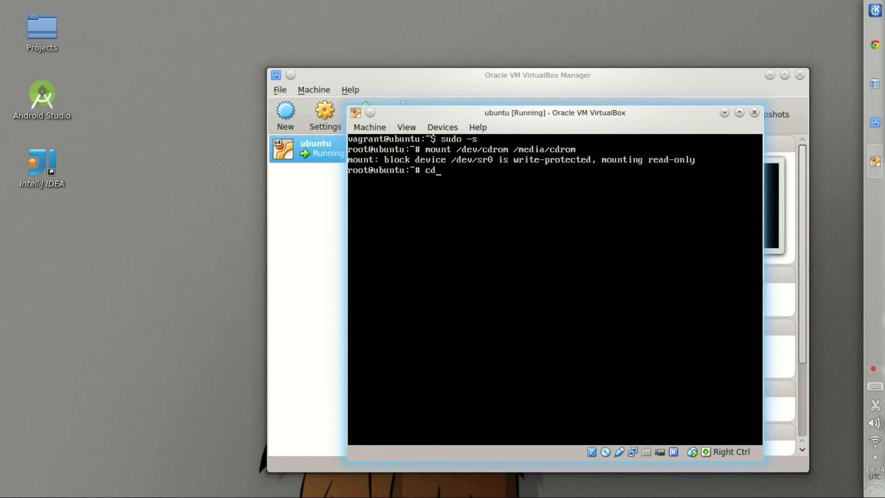
{"action": "type", "text": "/media/cdrom/"}
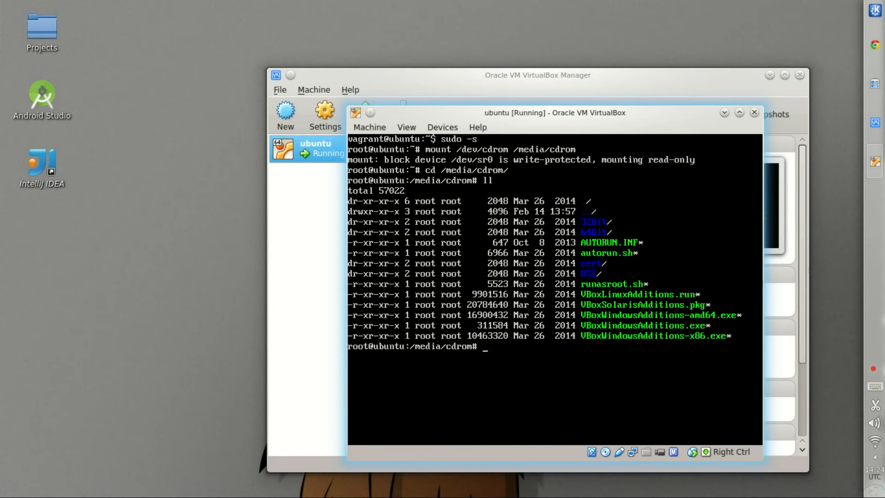
{"action": "type", "text": "./VBoxLinuxAdditions.run"}
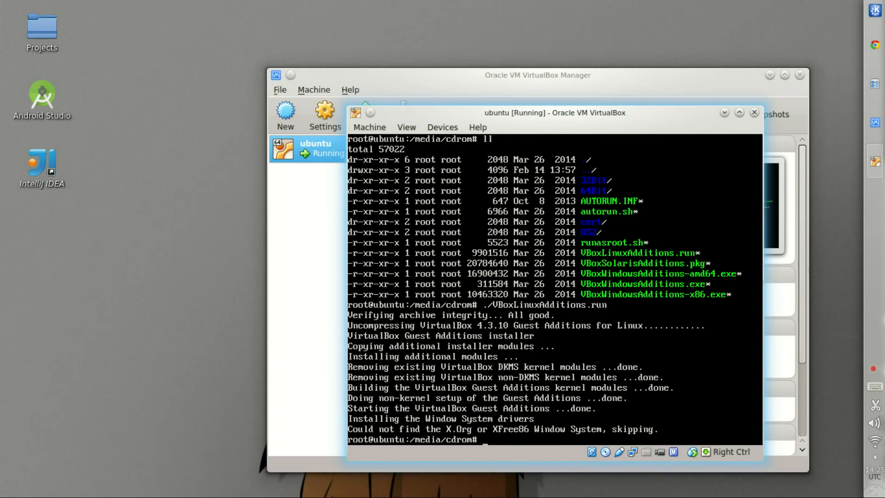
{"action": "type", "text": "up"}
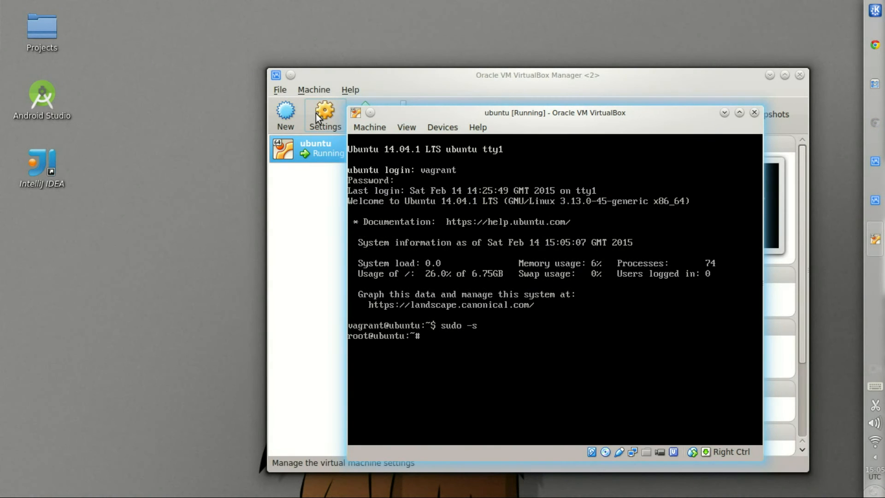
Step: Remove /var/www/html/index.html and chown the /var/www/html web root to vagrant
{"action": "type", "text": "rm -"}
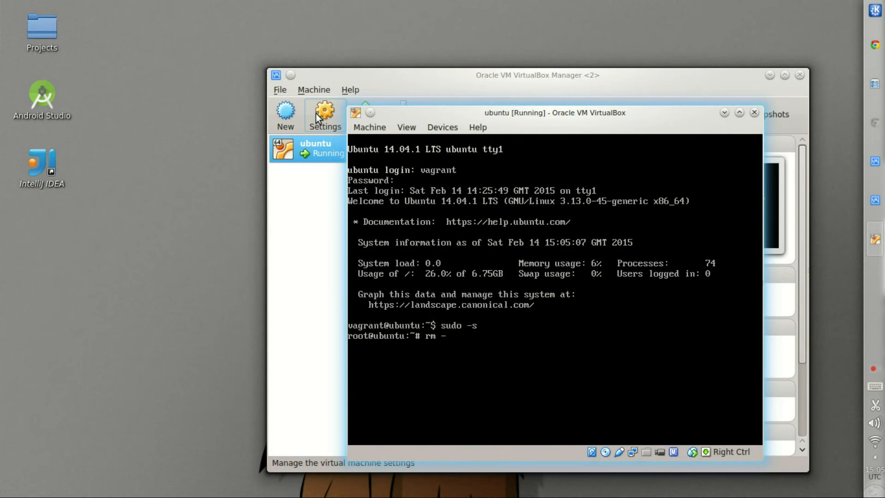
{"action": "type", "text": "f /va"}
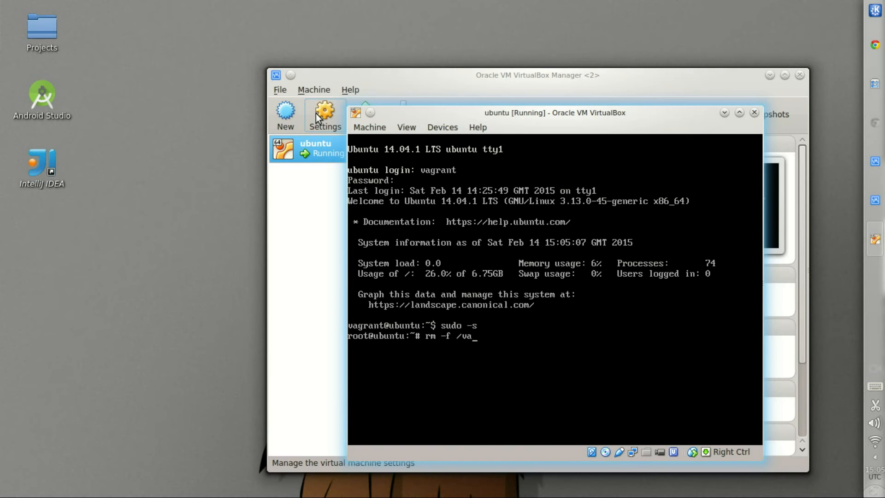
{"action": "type", "text": "r/www/html/index.html"}
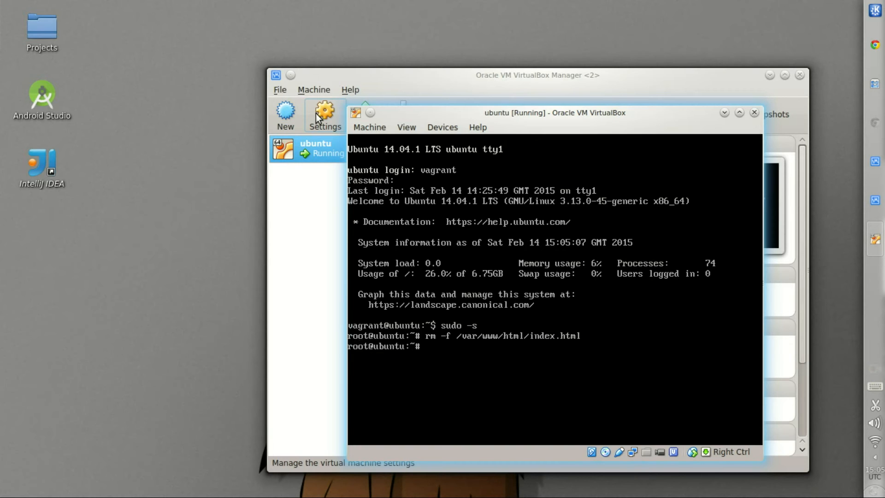
{"action": "type", "text": "chown va"}
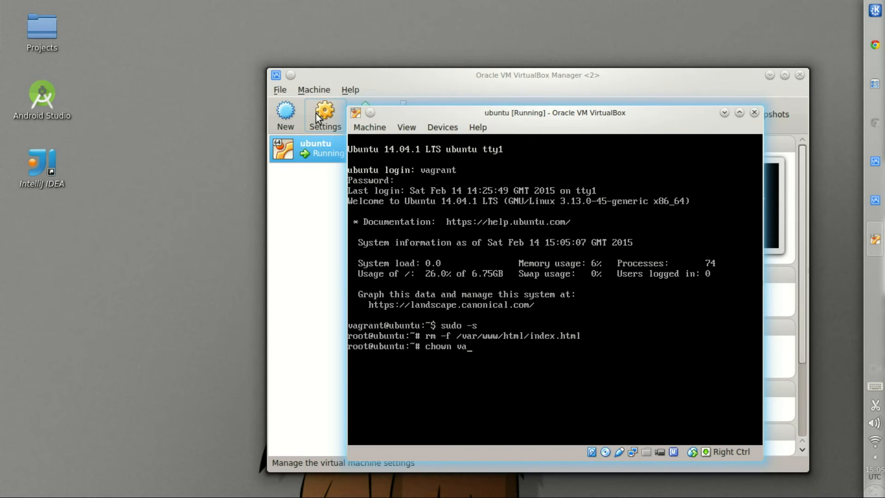
{"action": "type", "text": "grant /var"}
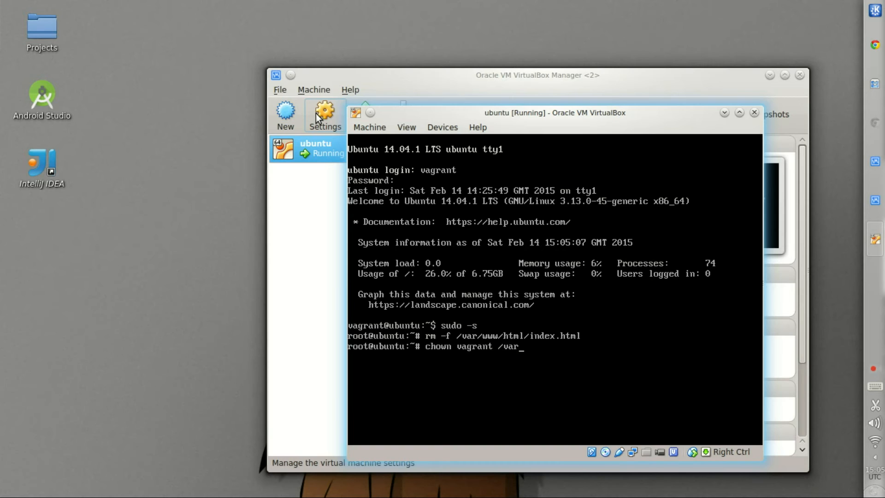
{"action": "key", "text": "Return"}
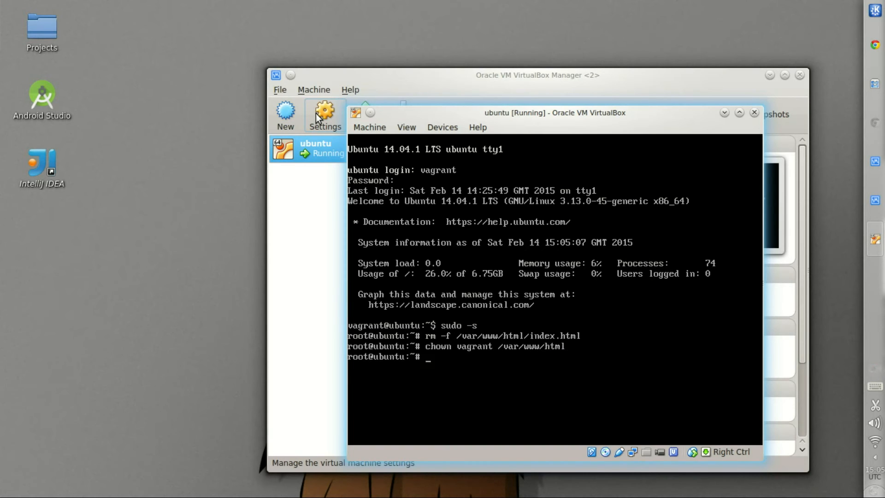
{"action": "type", "text": "chown"}
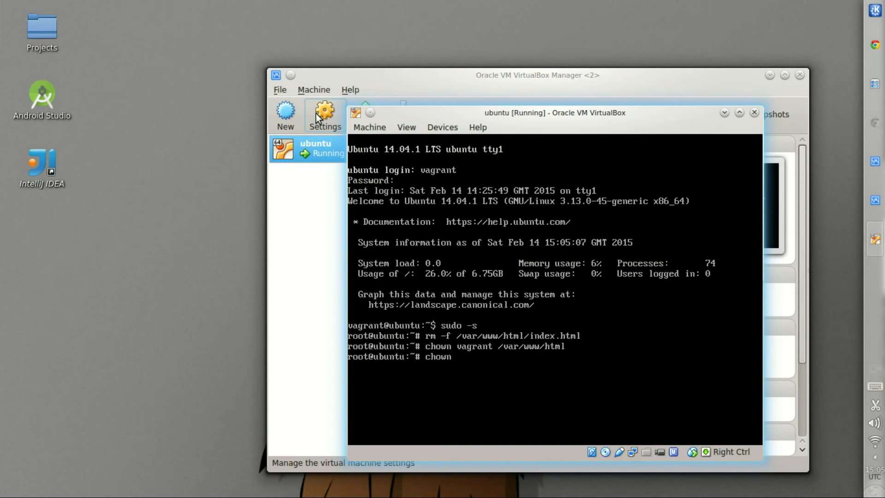
Step: Create the /vagrant folder and chown it to vagrant
{"action": "type", "text": "mkdir"}
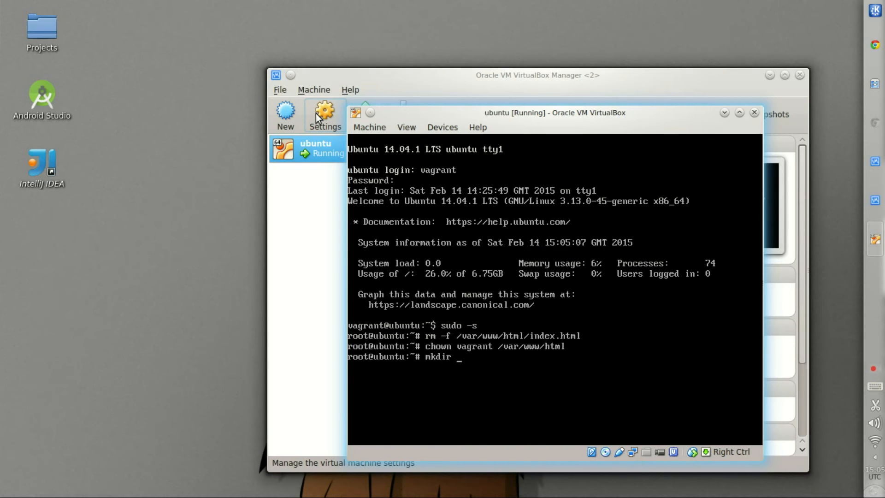
{"action": "type", "text": "/vagrant"}
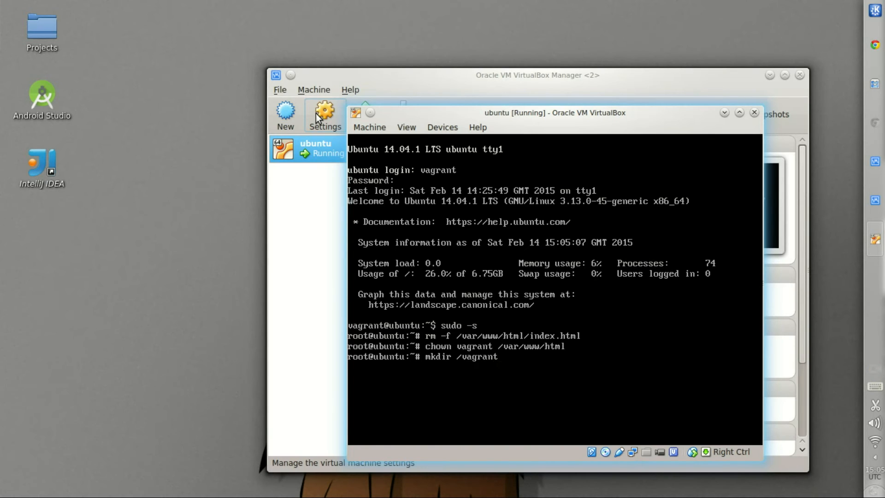
{"action": "type", "text": "chown v"}
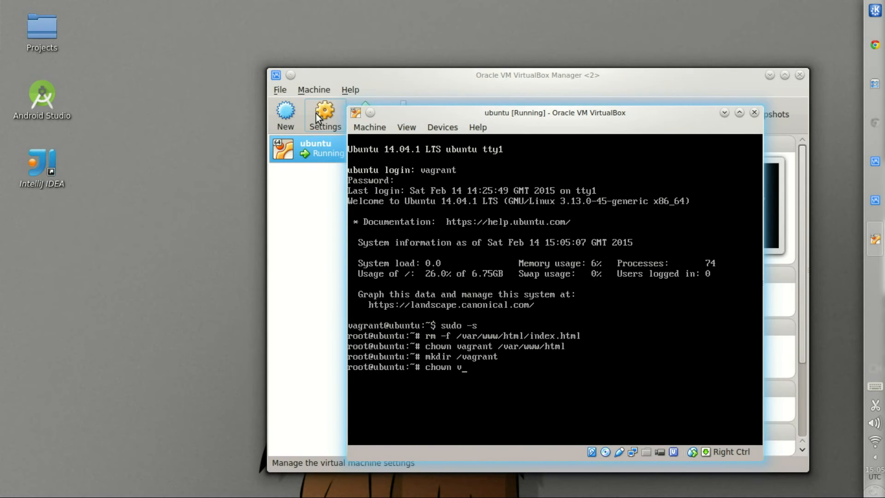
{"action": "type", "text": "vagrant /vagrant"}
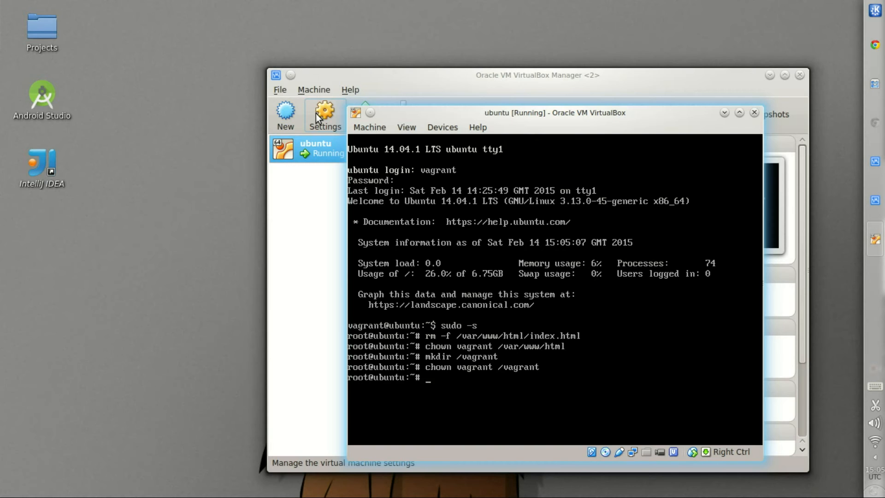
Step: Symlink the VBoxGuestAdditions library from /opt into /usr/lib/VBoxGuestAdditions
{"action": "type", "text": "l"}
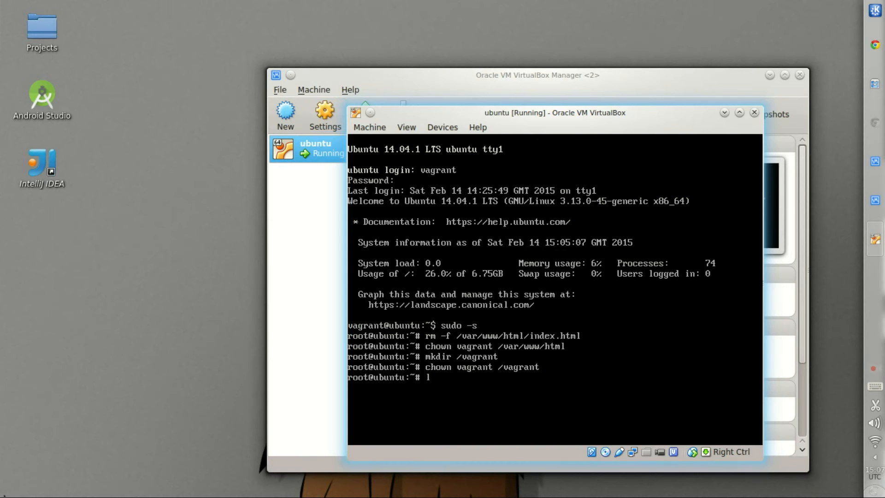
{"action": "type", "text": "n -s"}
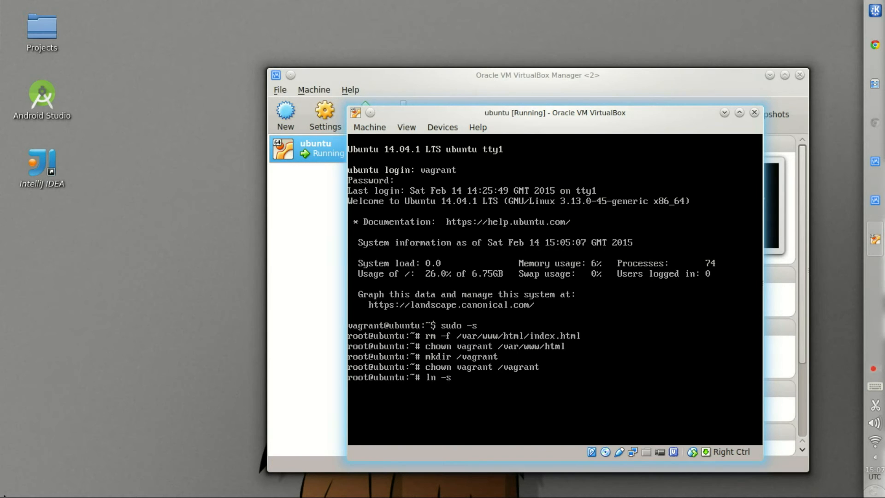
{"action": "type", "text": "/opt"}
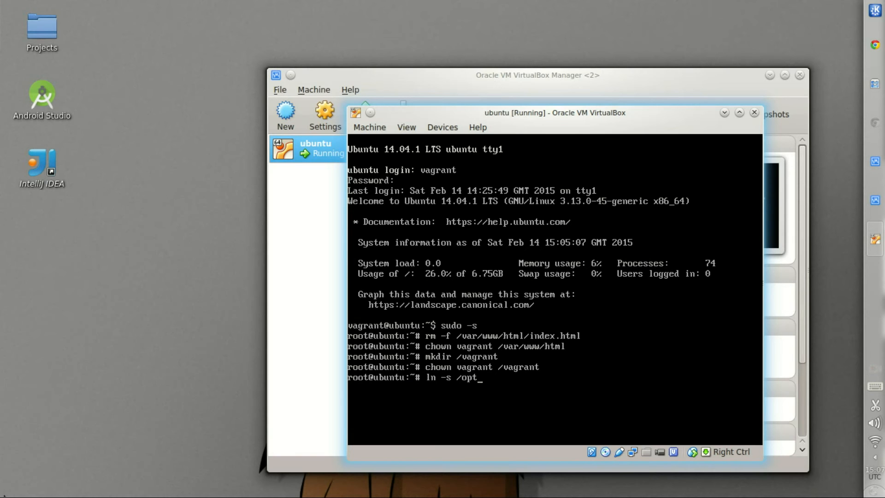
{"action": "type", "text": "VBoxGuestAdditions-4.3.10/"}
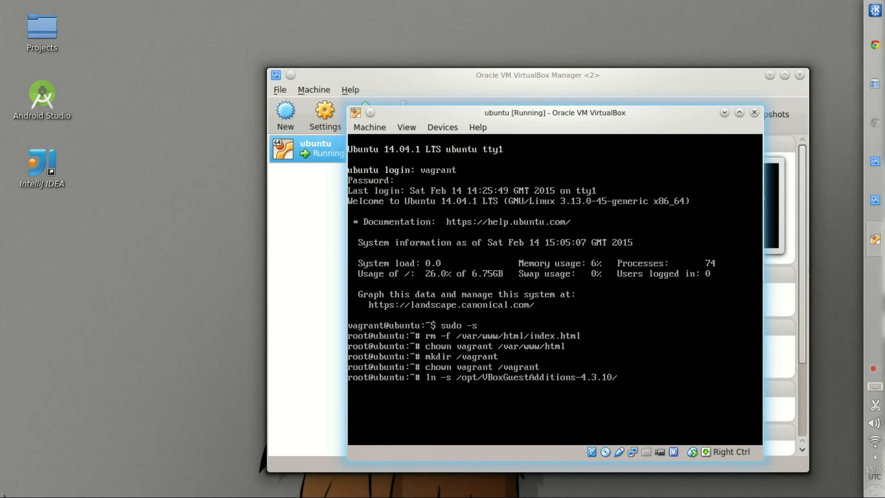
{"action": "type", "text": "lib/V"}
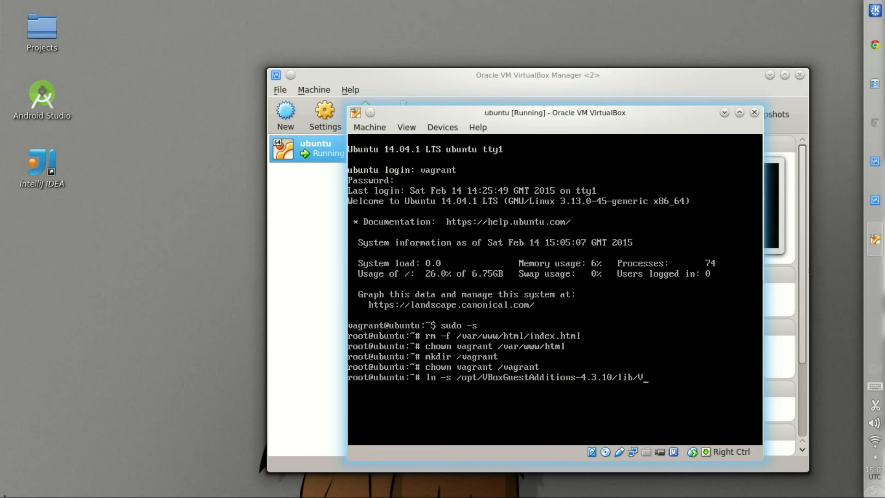
{"action": "type", "text": "Box"}
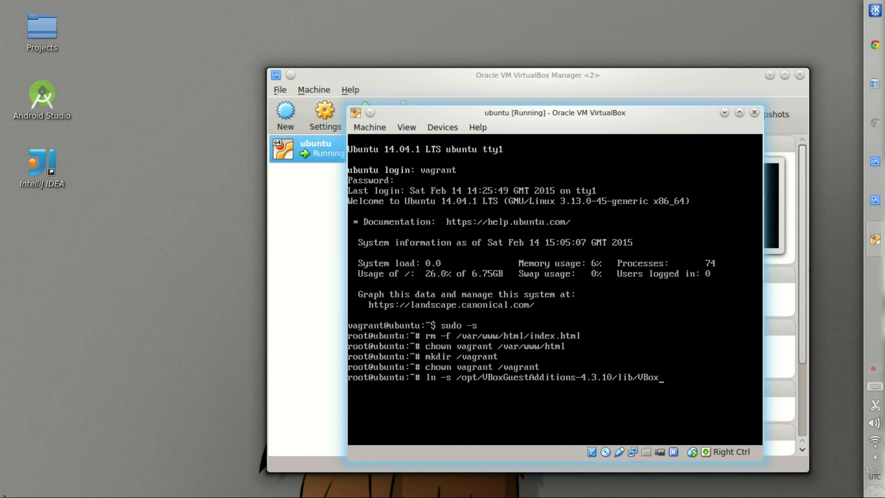
{"action": "type", "text": "GuestAdditions/"}
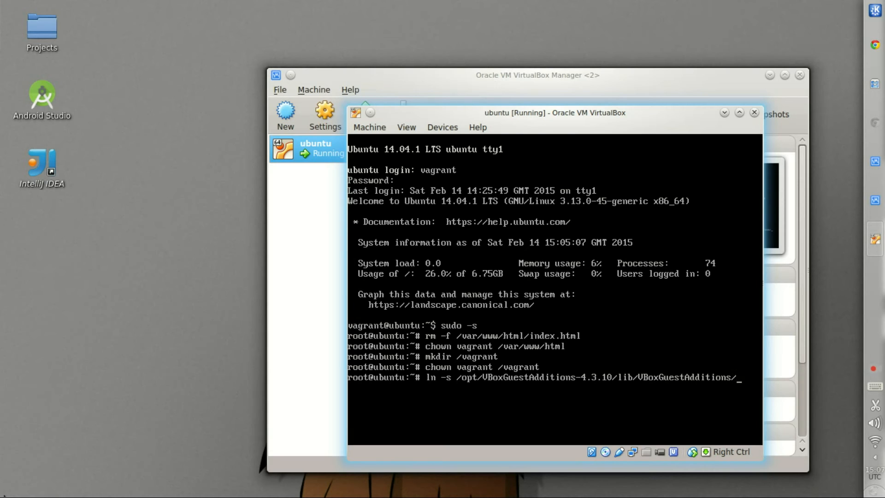
{"action": "key", "text": "BackSpace"}
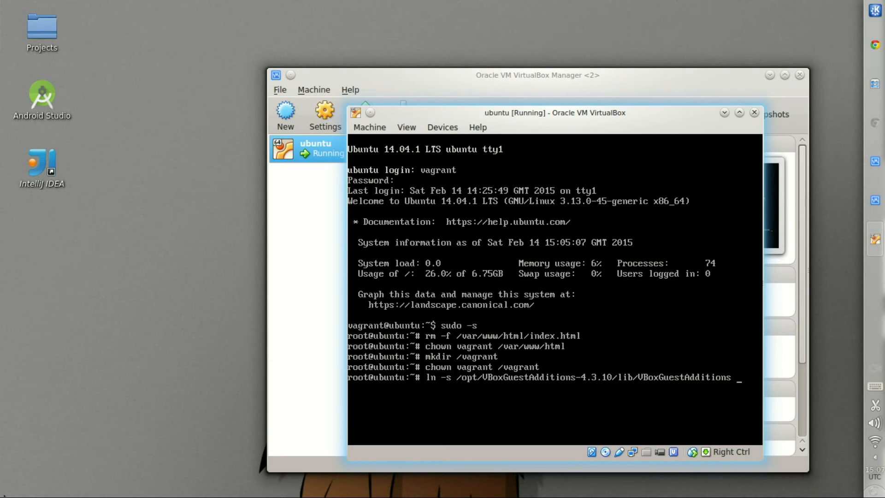
{"action": "type", "text": "/usr/lib/"}
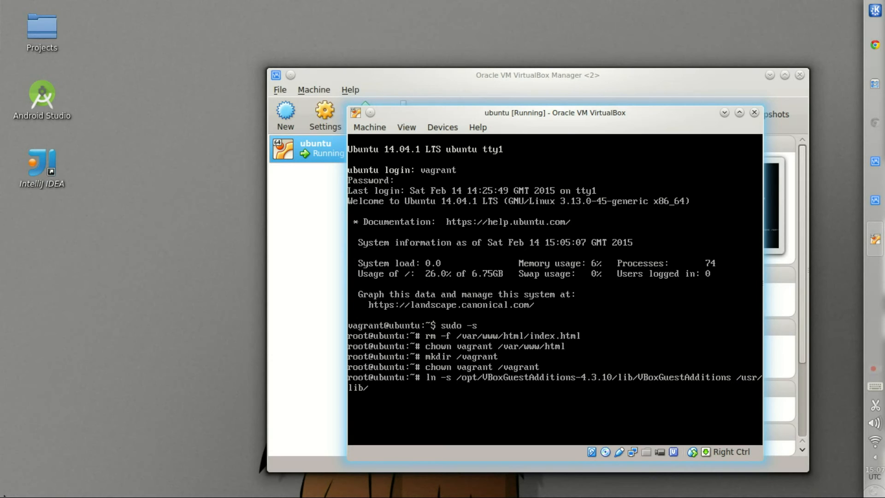
{"action": "type", "text": "VBox"}
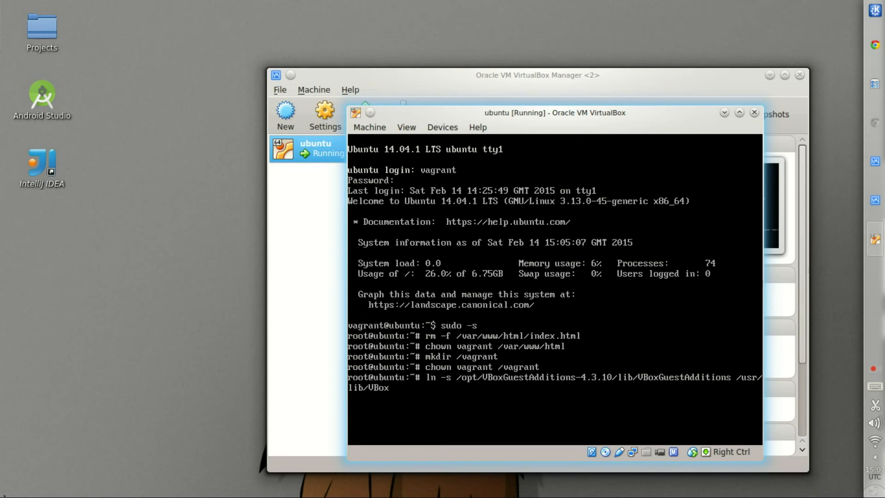
{"action": "type", "text": "GuestAddition"}
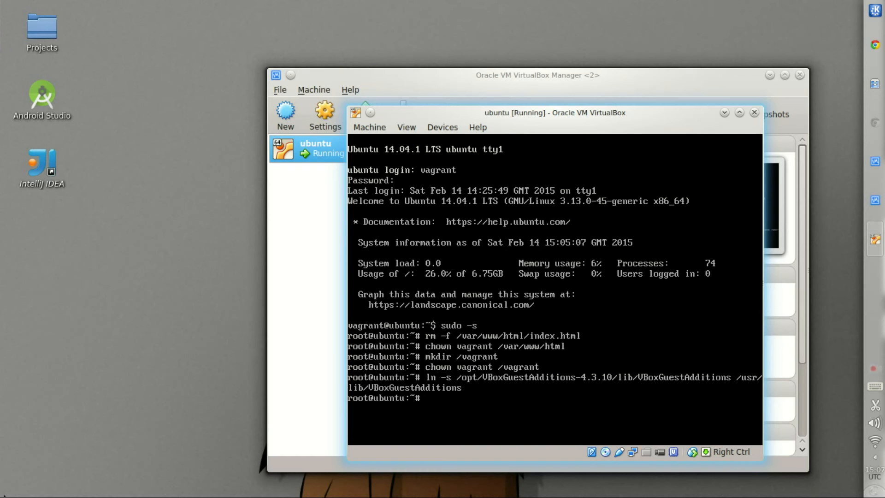
Step: Shut the guest down with shutdown -h
{"action": "type", "text": "shut"}
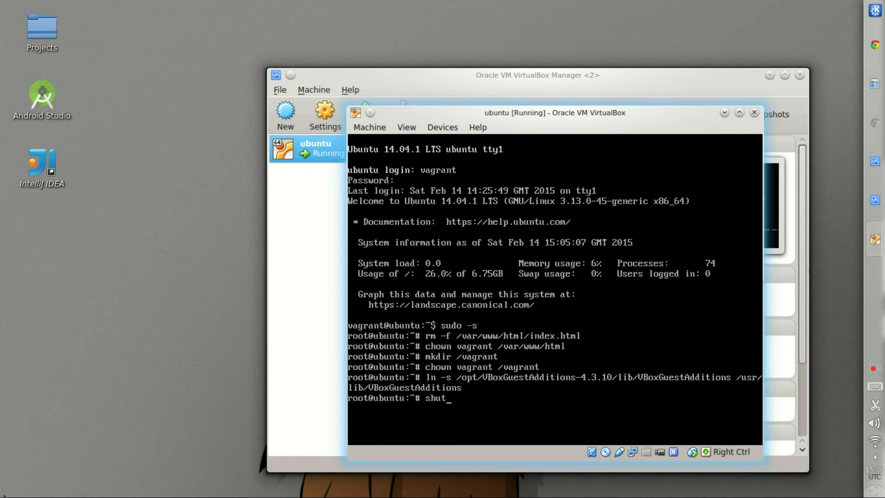
{"action": "type", "text": "down -h"}
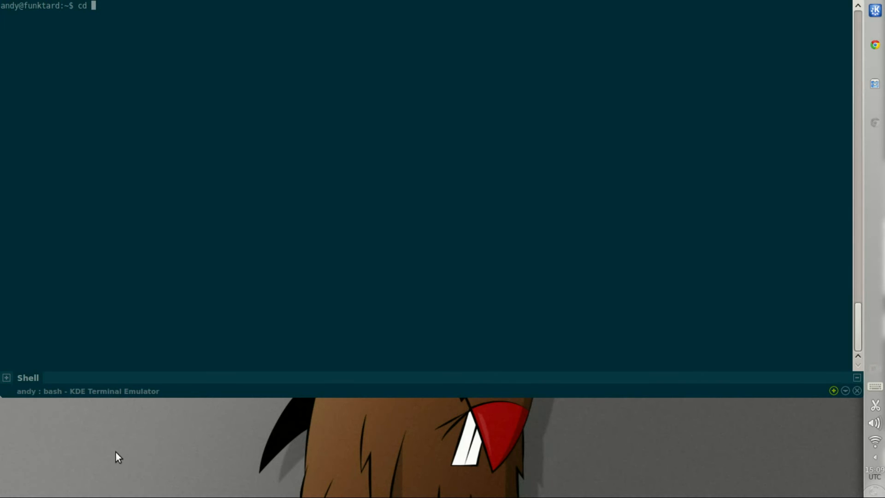
Step: From VirtualBox VMs/ubuntu, run vagrant package --base ubuntu to produce package.box
{"action": "type", "text": "VirtualBox\\ VMs/"}
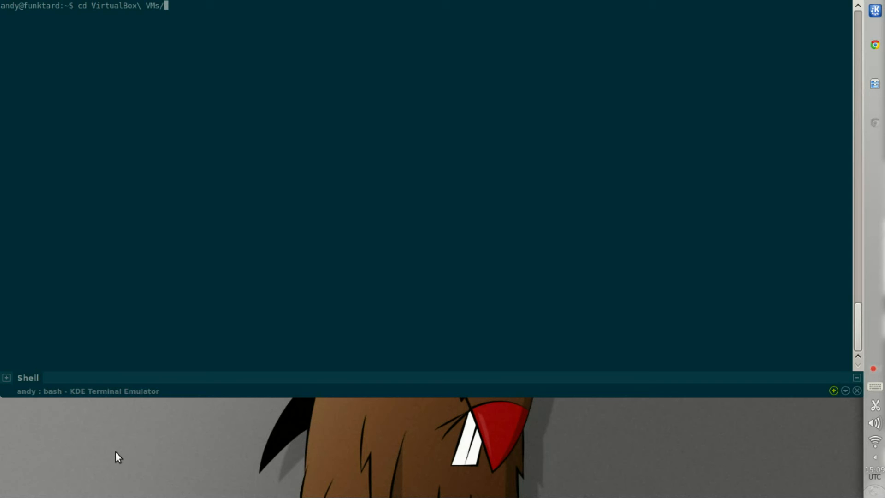
{"action": "type", "text": "ubuntu/"}
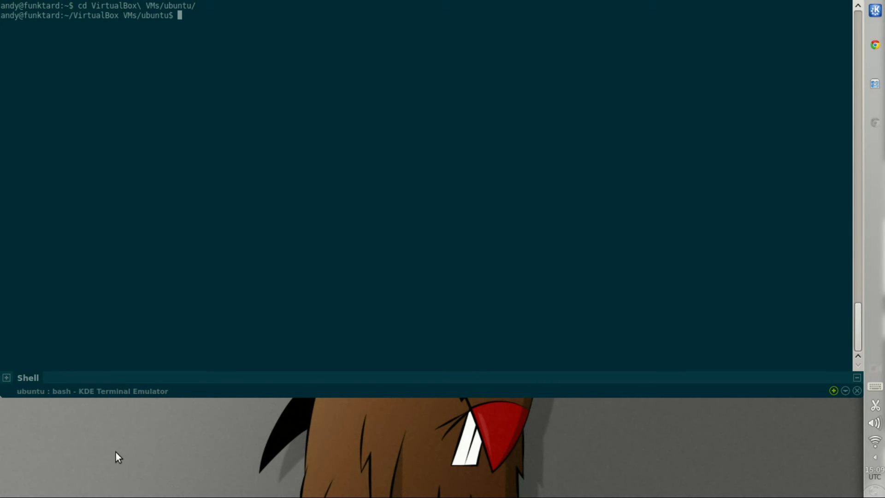
{"action": "type", "text": "vagrant"}
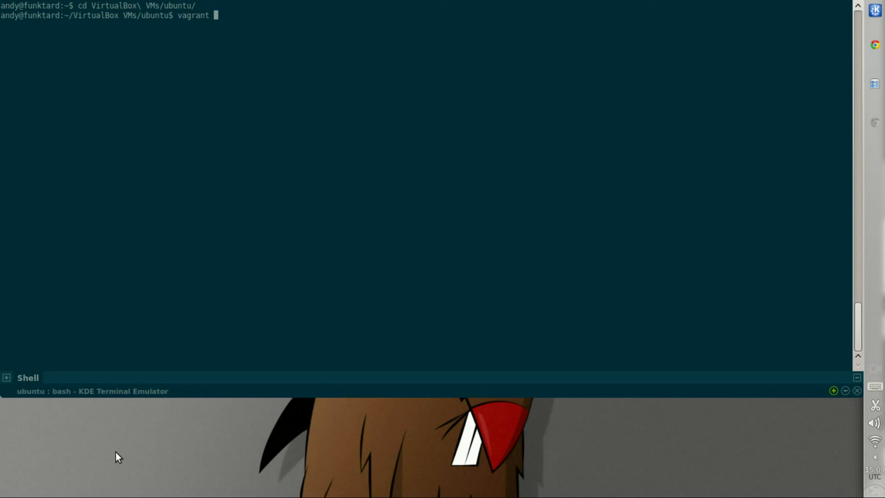
{"action": "type", "text": "p"}
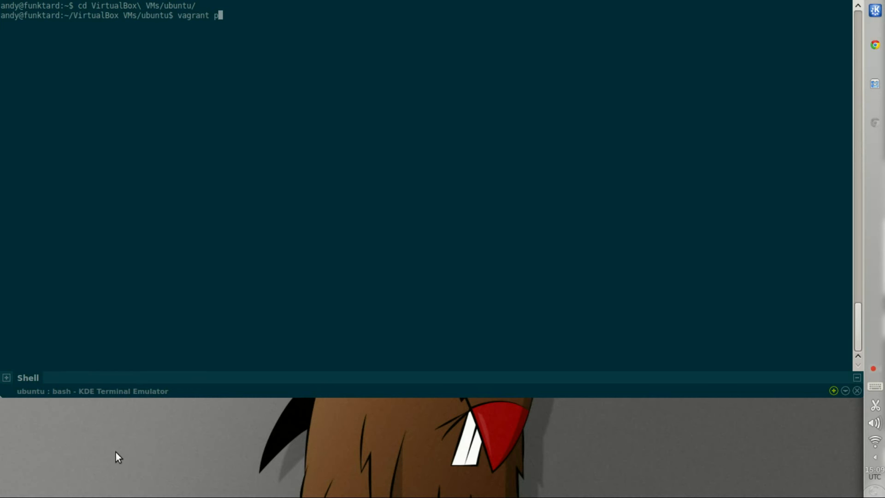
{"action": "type", "text": "ackage --bas"}
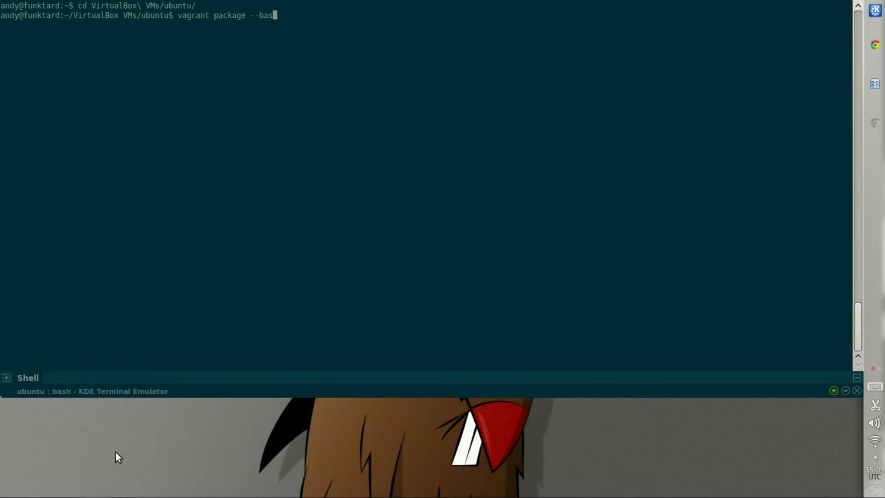
{"action": "type", "text": "e ubuntu"}
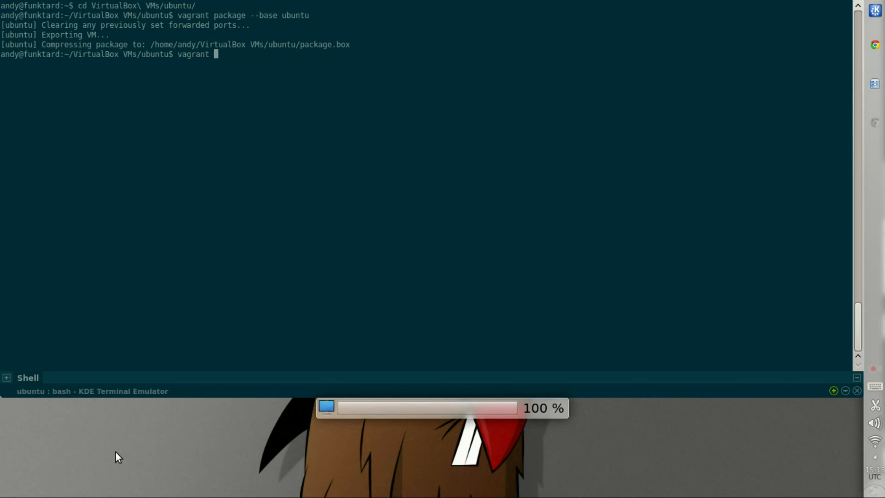
Step: Register package.box as a Vagrant box named ubuntu with vagrant box add
{"action": "type", "text": "box add"}
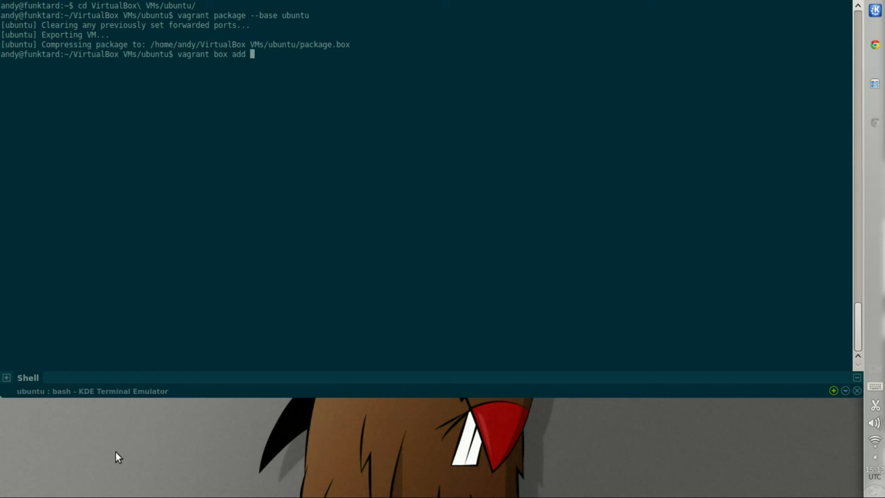
{"action": "type", "text": "ubuntu packa"}
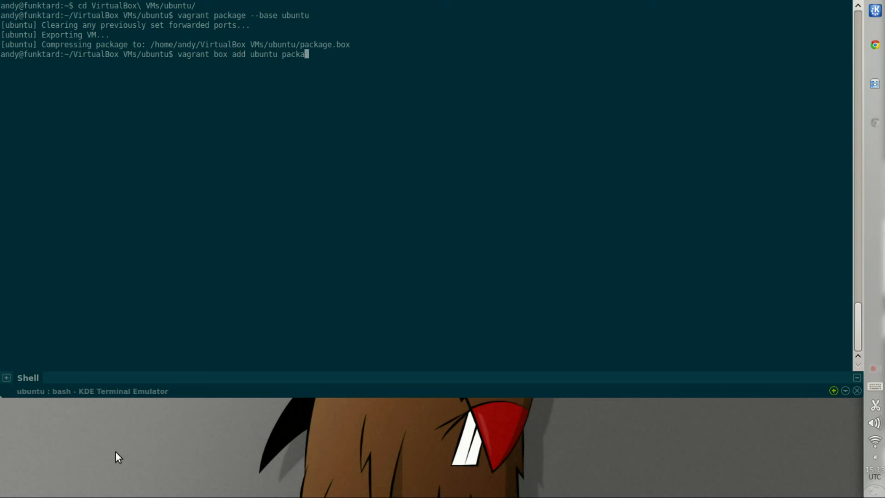
{"action": "type", "text": "ge.box"}
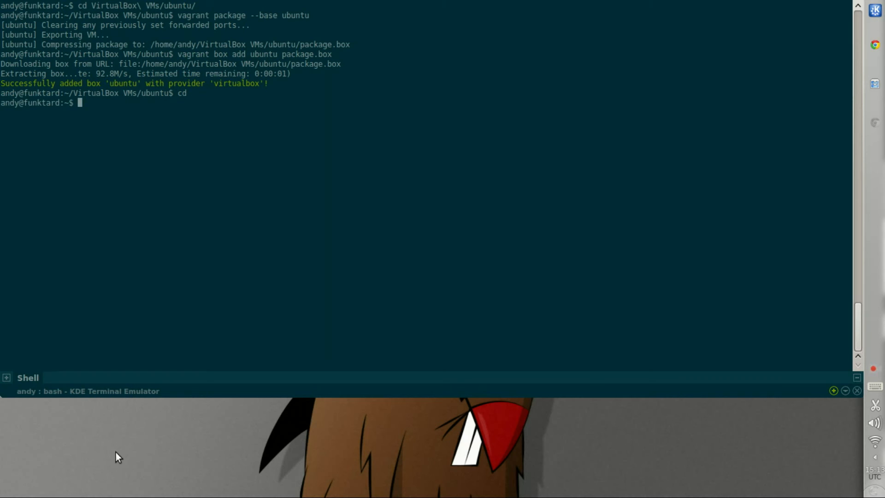
Step: Run vagrant init ubuntu and open the new Vagrantfile in Sublime Text with subl
{"action": "type", "text": "vagrant init ubuntu"}
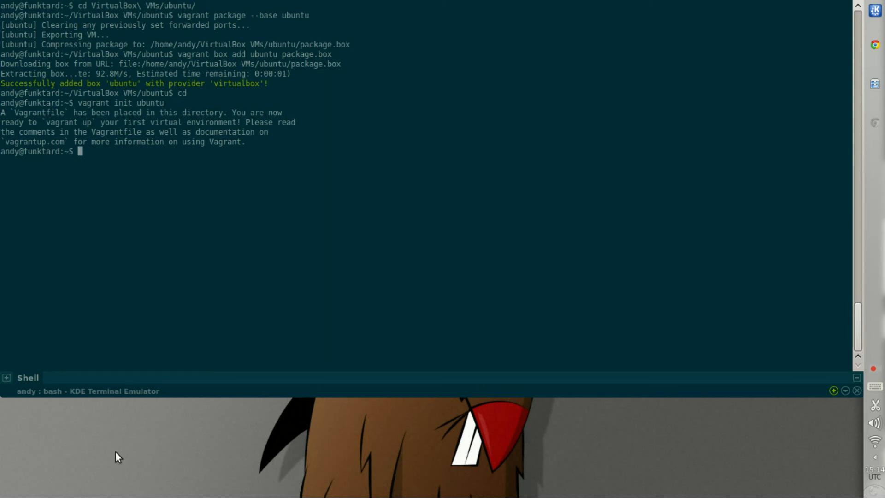
{"action": "type", "text": "subl"}
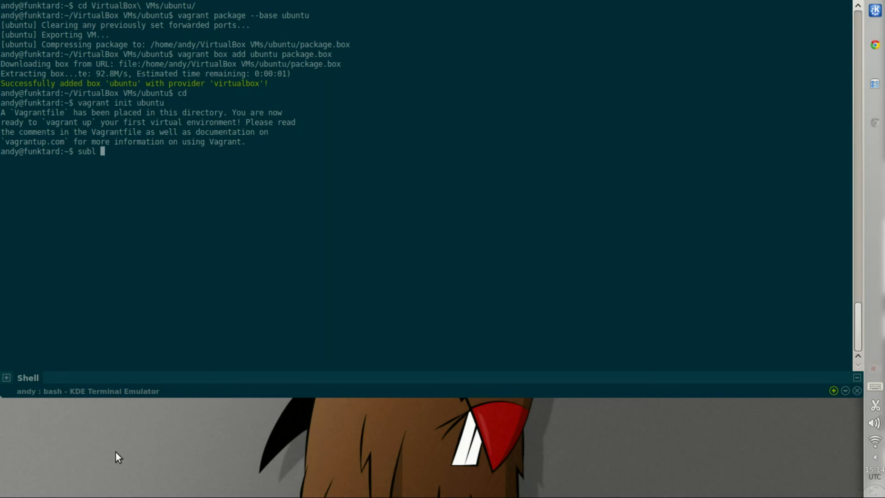
{"action": "type", "text": "Vag"}
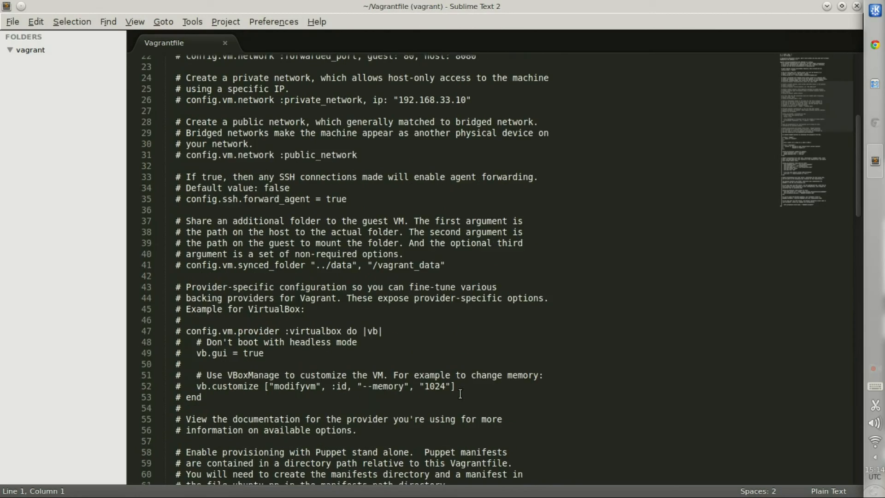
Step: Scroll to the bottom of the Vagrantfile and add a blank line above its closing end
{"action": "scroll", "scroll_direction": "up", "scroll_amount": 3}
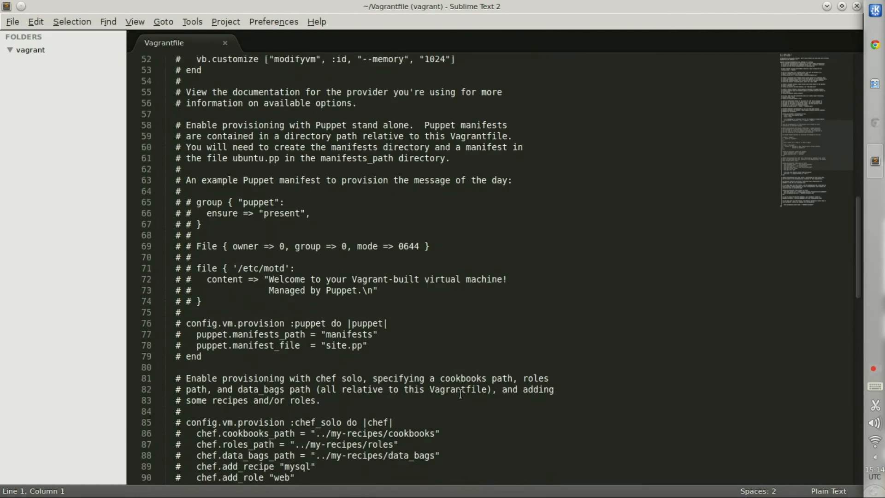
{"action": "scroll", "scroll_direction": "down", "scroll_amount": 3}
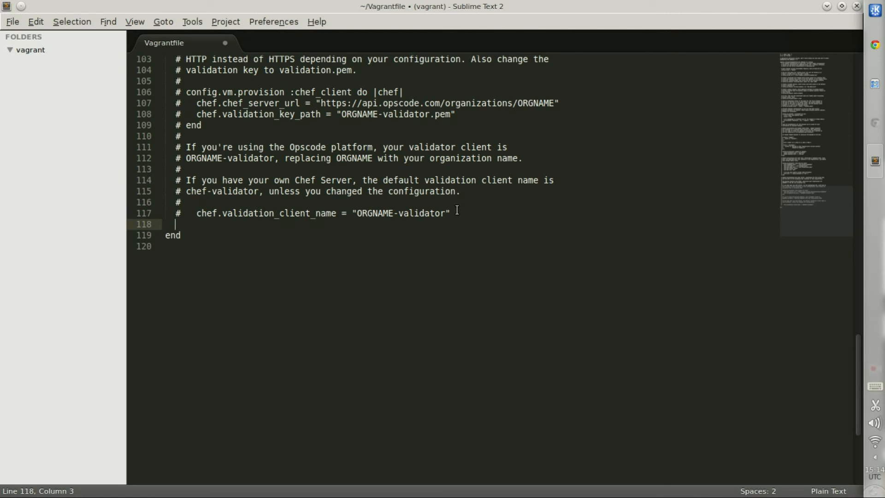
Step: Add config.vm.network "forwarded_port", guest: 80, host: 8080 to the Vagrantfile
{"action": "type", "text": "config.vm."}
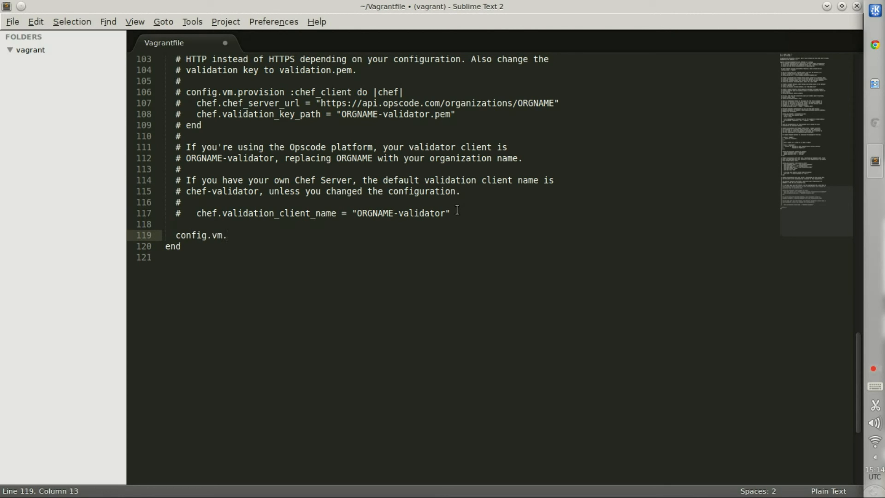
{"action": "type", "text": "network"}
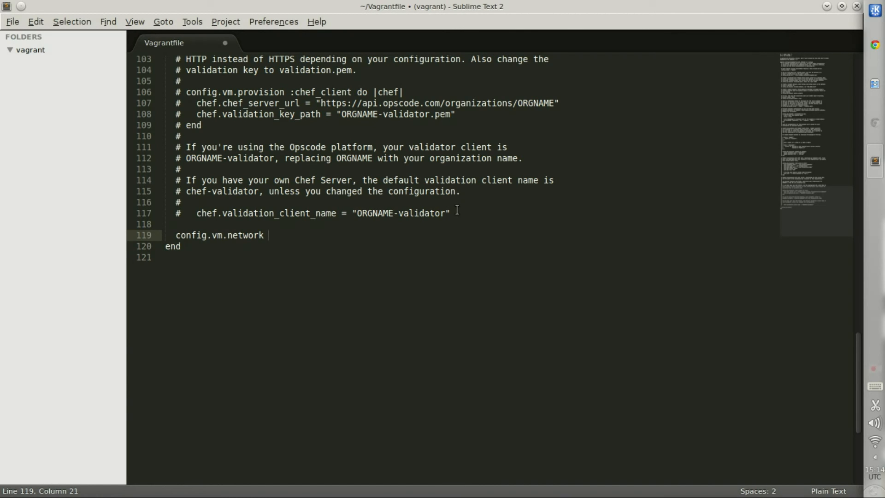
{"action": "type", "text": "\"forward\""}
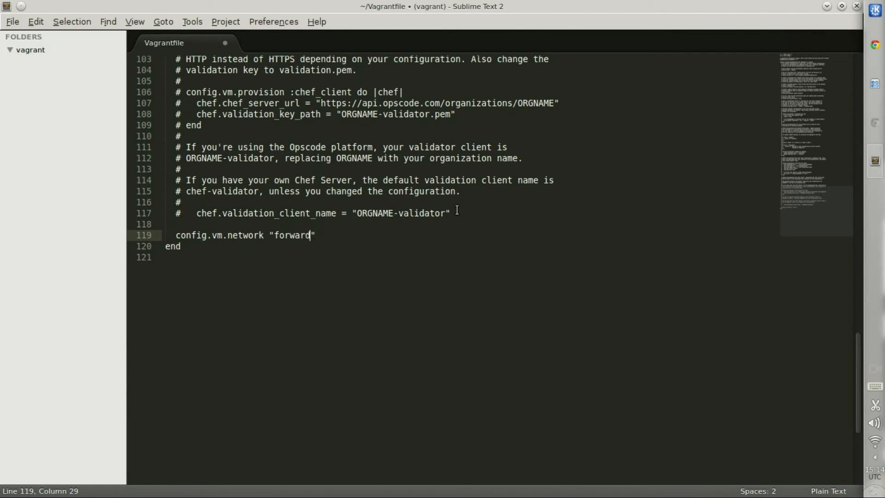
{"action": "type", "text": "ed_port"}
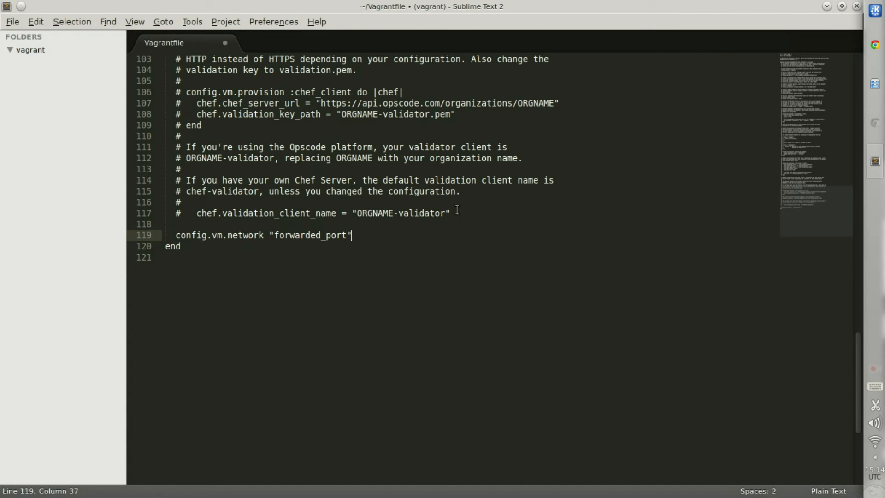
{"action": "type", "text": ",guest:"}
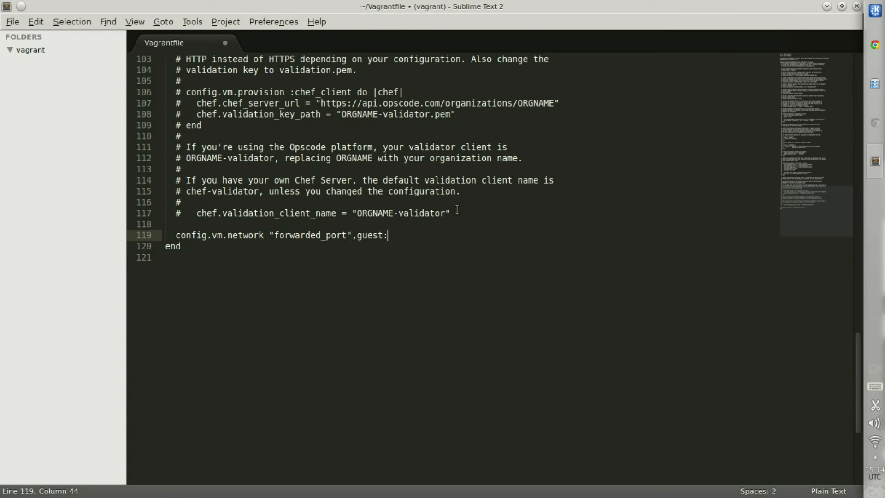
{"action": "type", "text": "80, host:8080"}
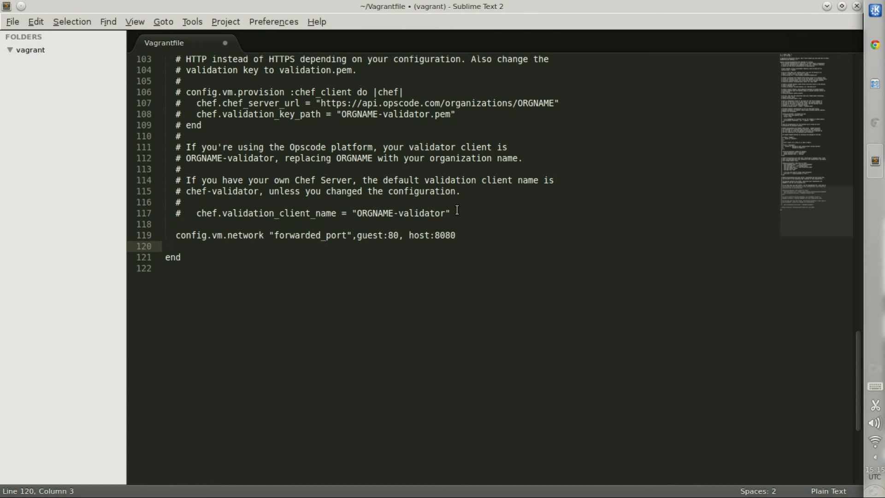
Step: Add a config.vm.synced_folder line mapping /home/andy/codebase to /var/www/html
{"action": "type", "text": "config."}
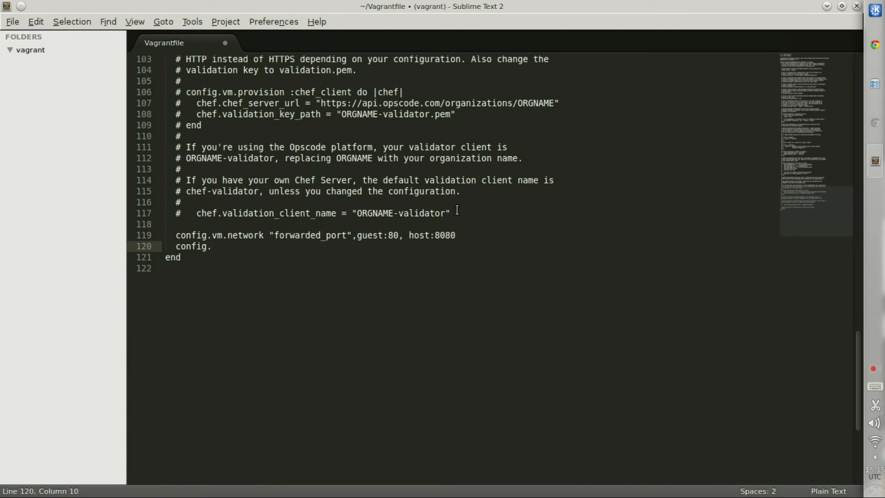
{"action": "type", "text": "vm."}
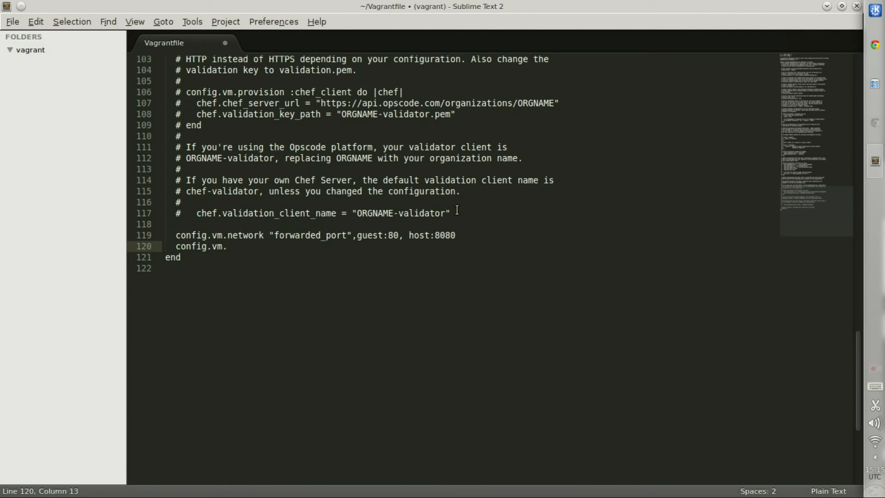
{"action": "type", "text": "sync"}
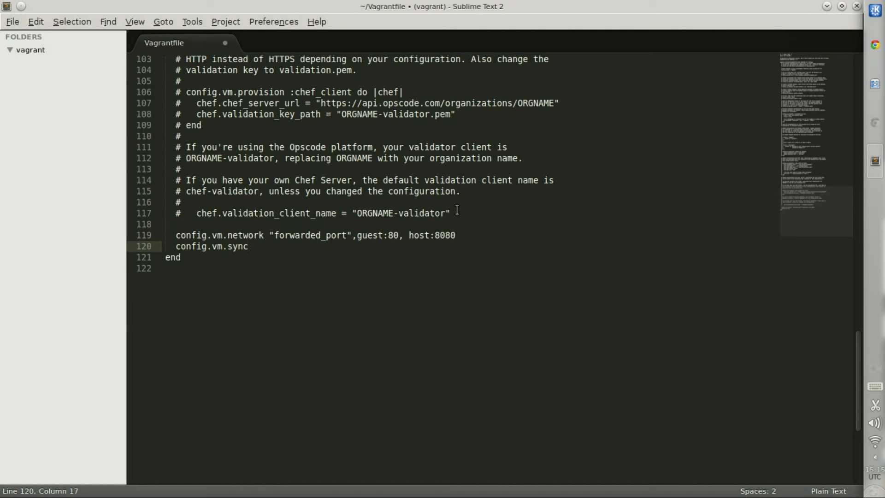
{"action": "type", "text": "ed_folder"}
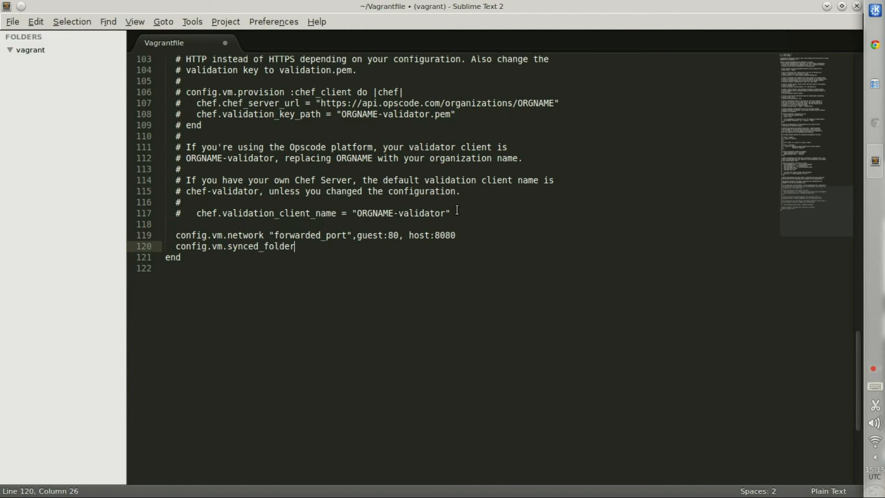
{"action": "type", "text": "\"\""}
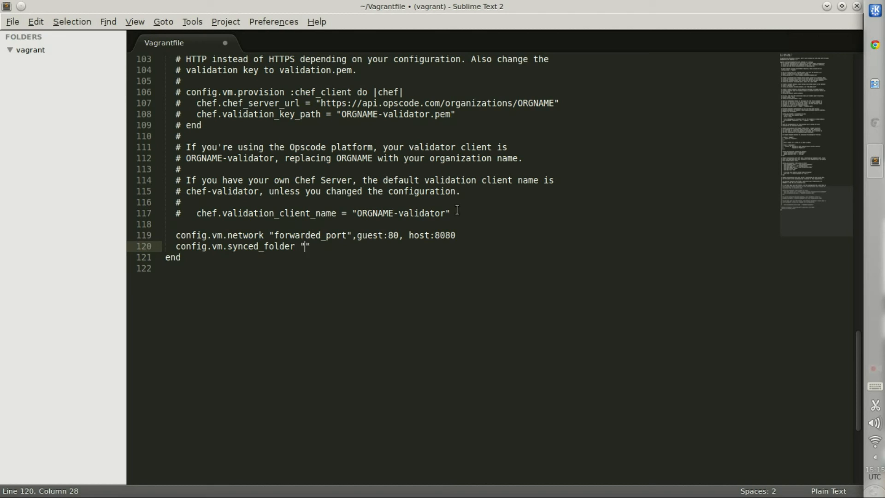
{"action": "type", "text": "/home/andy"}
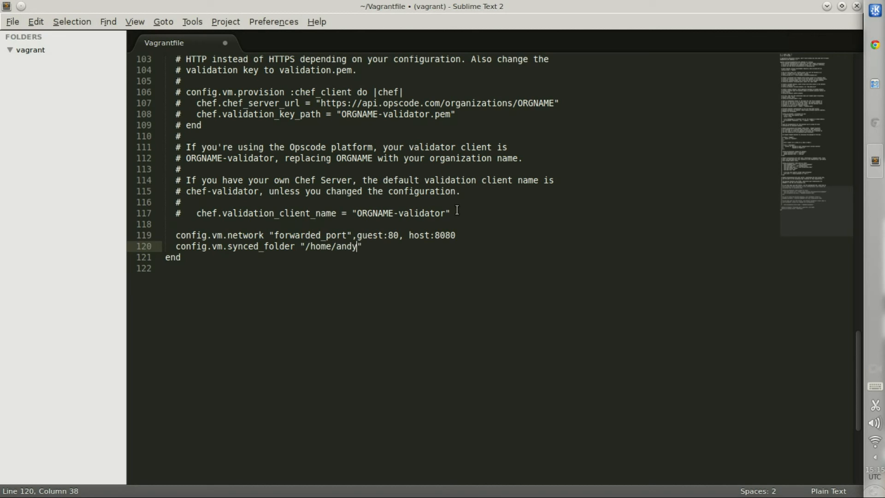
{"action": "type", "text": "/"}
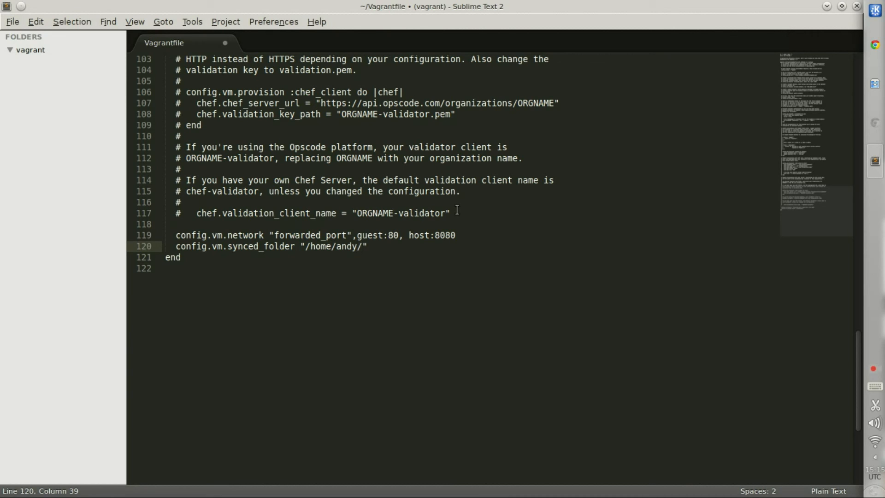
{"action": "type", "text": "codebase"}
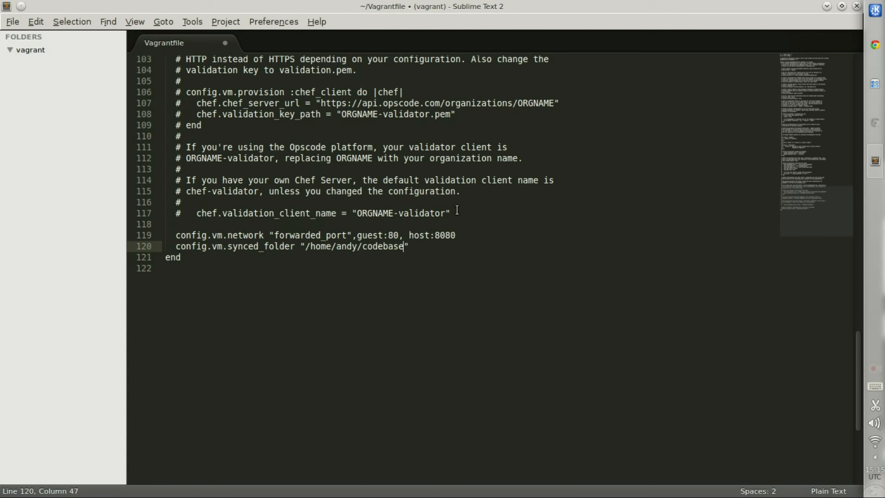
{"action": "type", "text": ",\"/va\""}
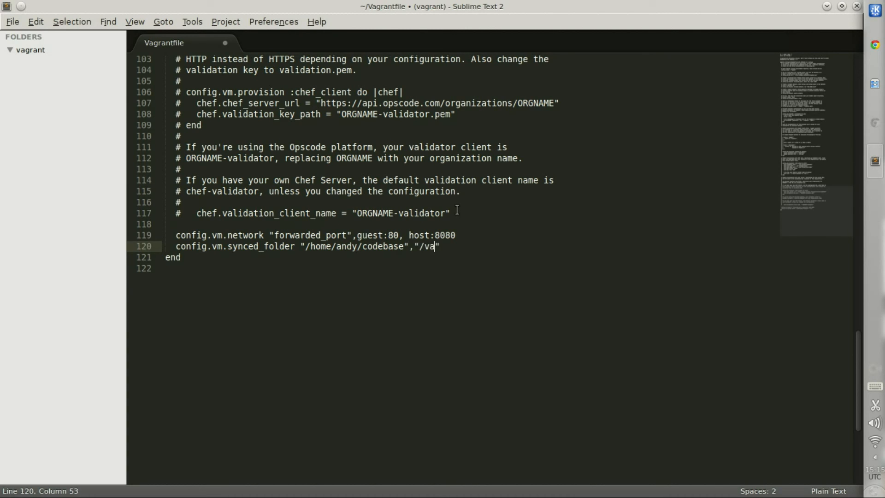
{"action": "type", "text": "r/www/html"}
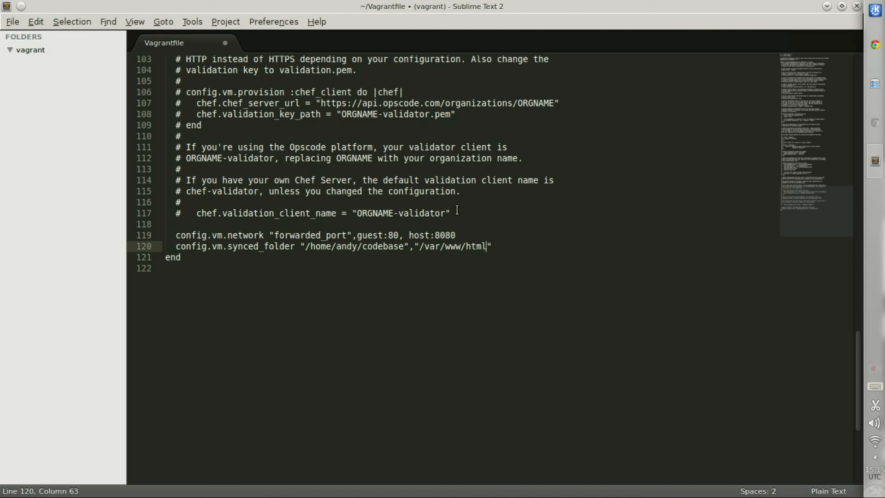
Step: Append mount_options ["dmode=777,fmode=777"] to the synced_folder line
{"action": "type", "text": ","}
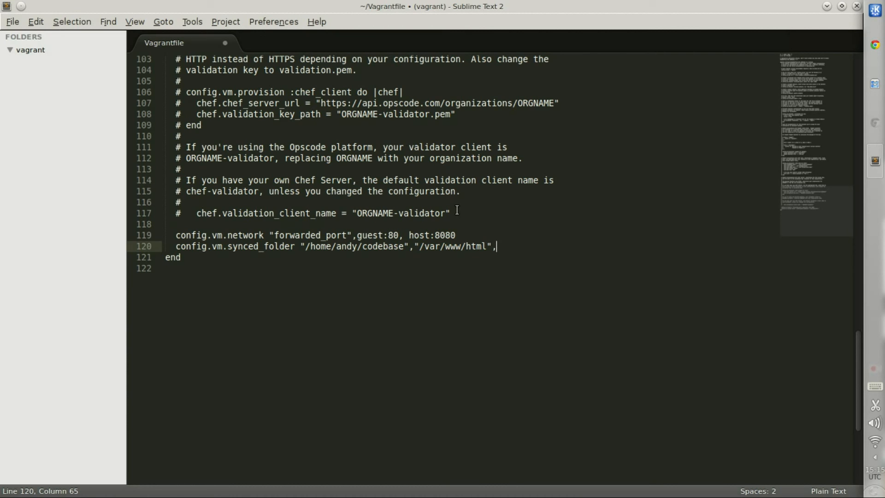
{"action": "type", "text": "mo"}
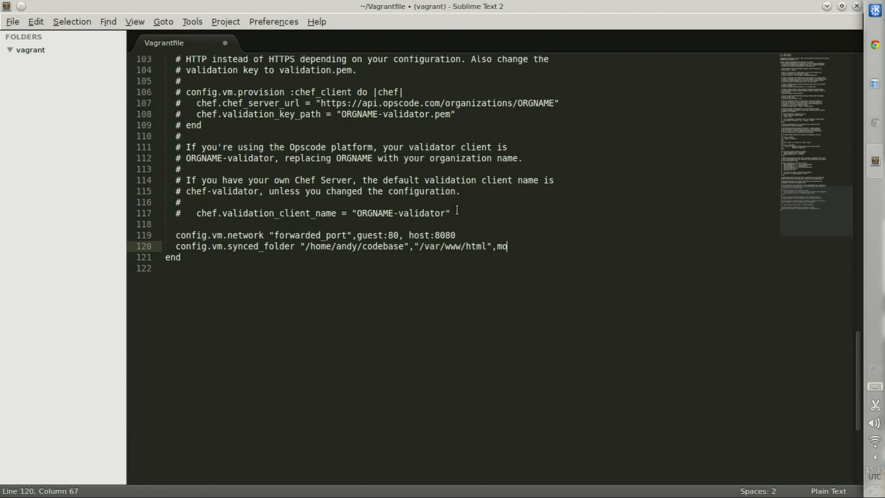
{"action": "type", "text": "unt_options"}
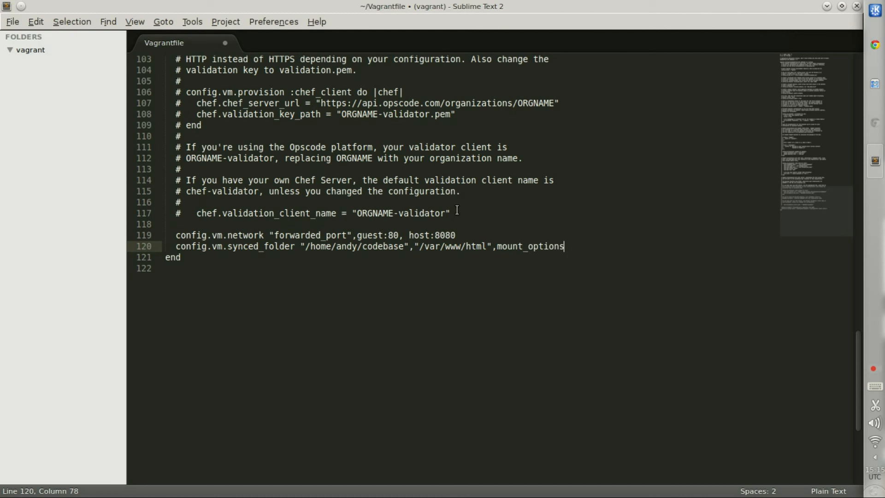
{"action": "type", "text": ":[\"\"]"}
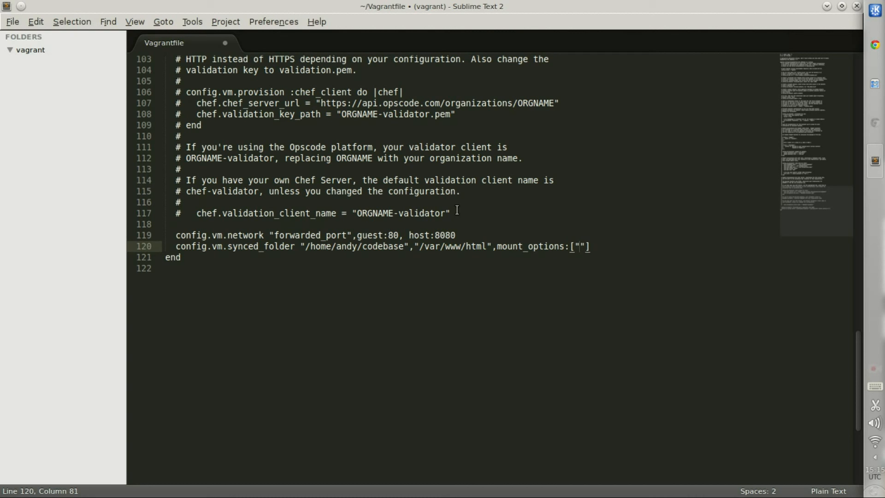
{"action": "type", "text": "dmode="}
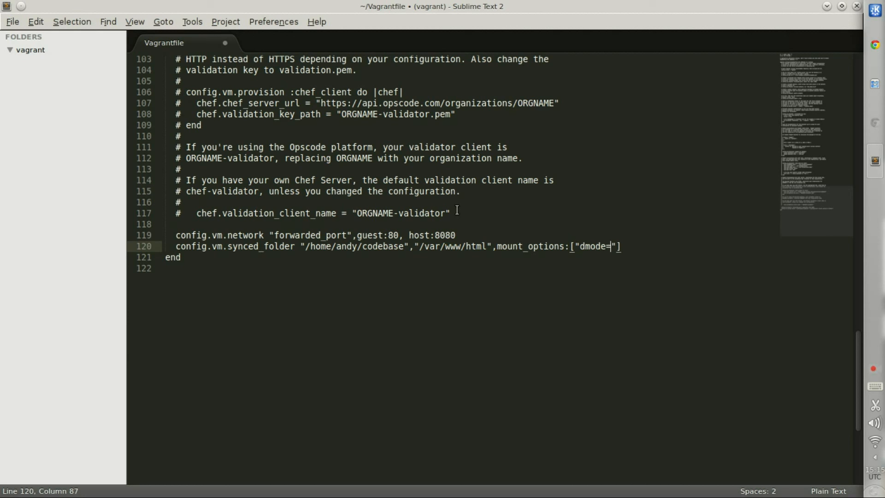
{"action": "type", "text": "777,fmode="}
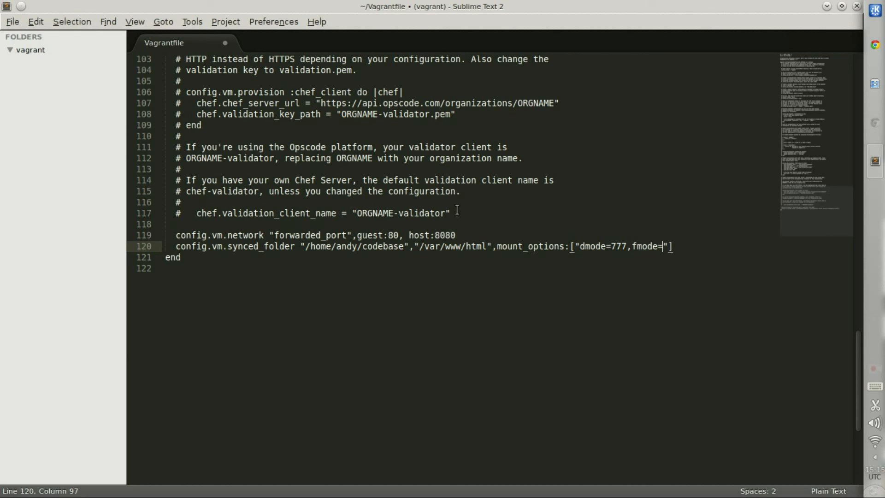
{"action": "type", "text": "777\""}
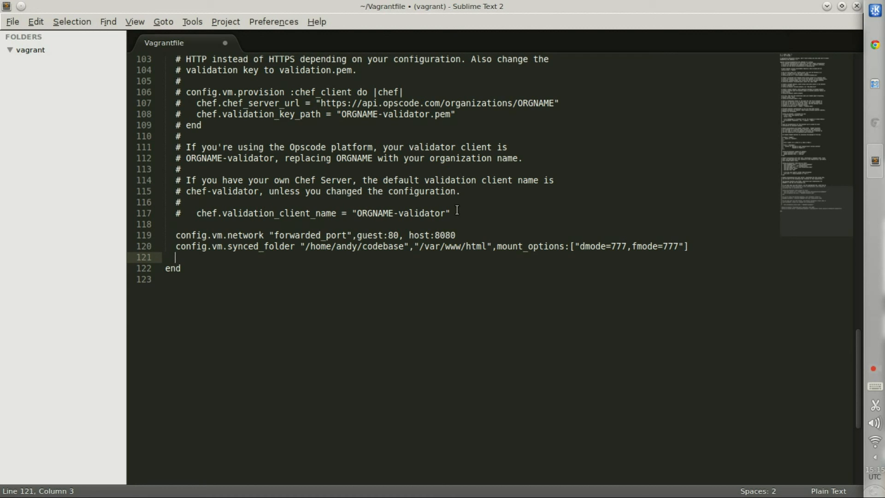
Step: Add config.ssh.private_key_path="/home/andy/.ssh/id_dsa" and save the Vagrantfile
{"action": "type", "text": "config"}
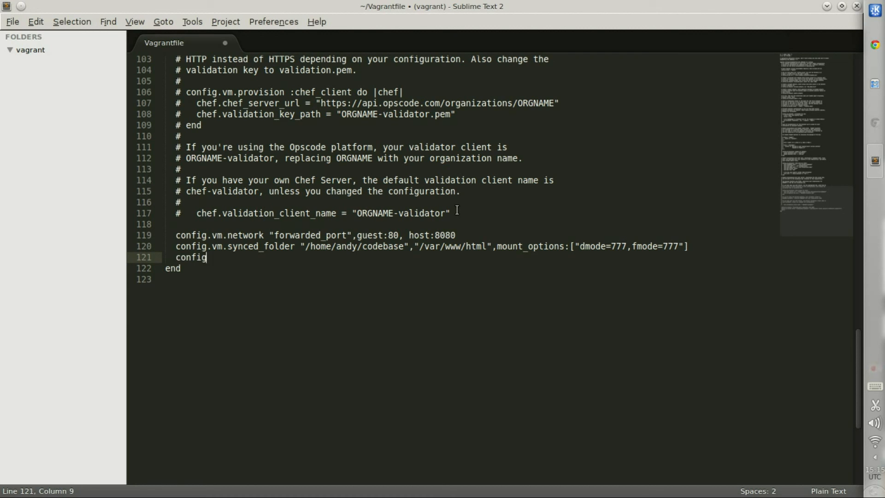
{"action": "type", "text": ".ssh"}
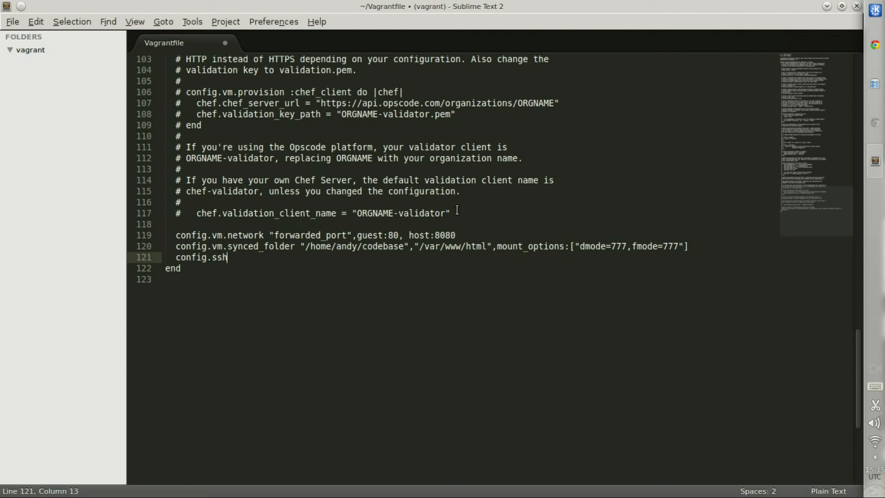
{"action": "type", "text": ".private_"}
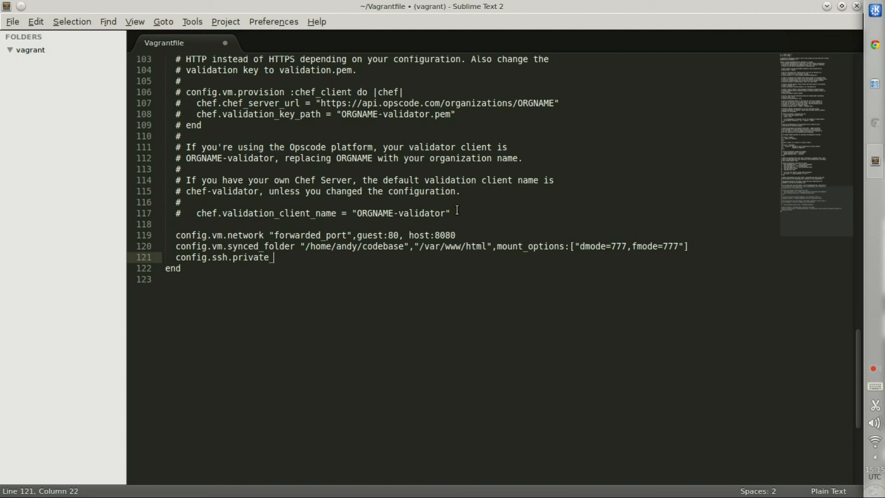
{"action": "type", "text": "key_pa"}
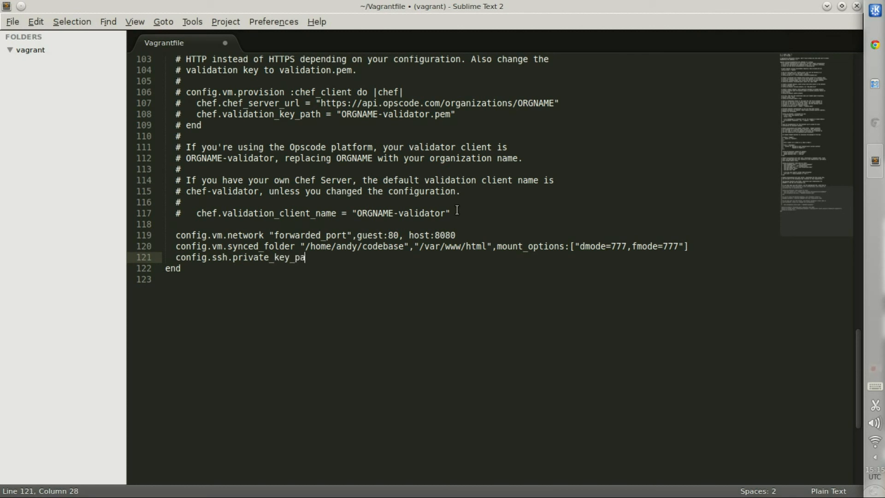
{"action": "type", "text": "th=\"\""}
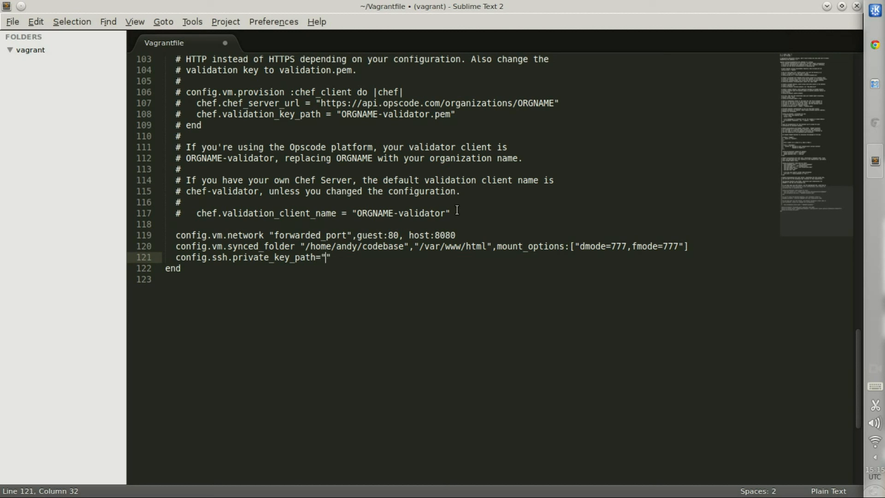
{"action": "type", "text": "/home"}
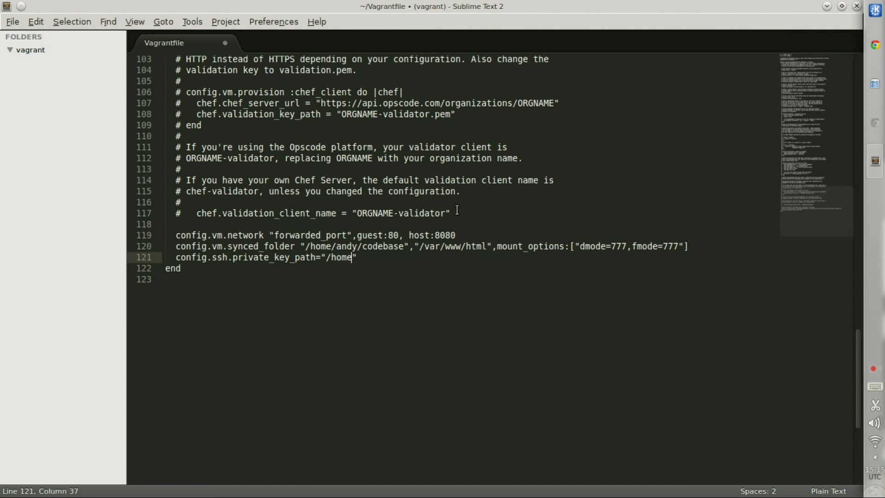
{"action": "type", "text": "/andy/."}
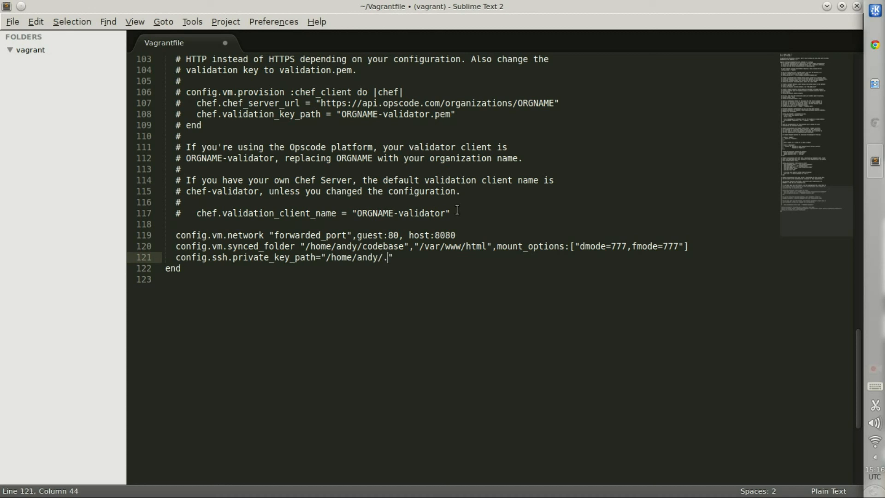
{"action": "type", "text": "ssh/id_"}
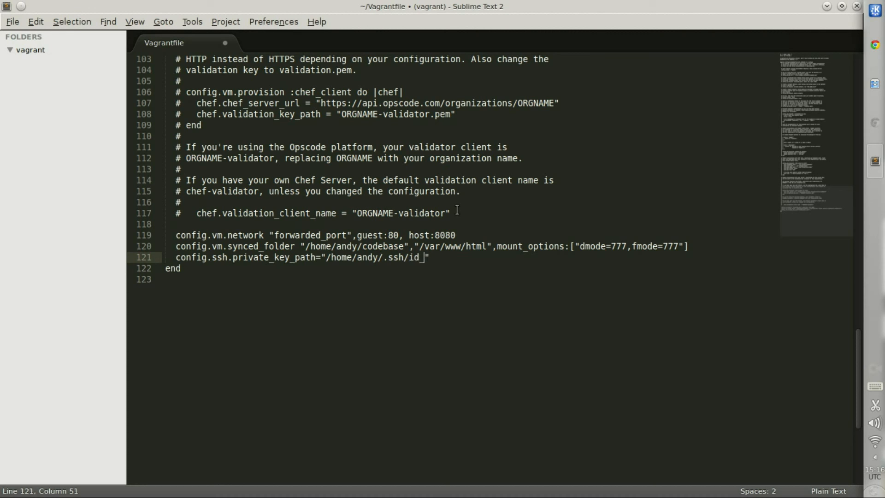
{"action": "type", "text": "dsa\""}
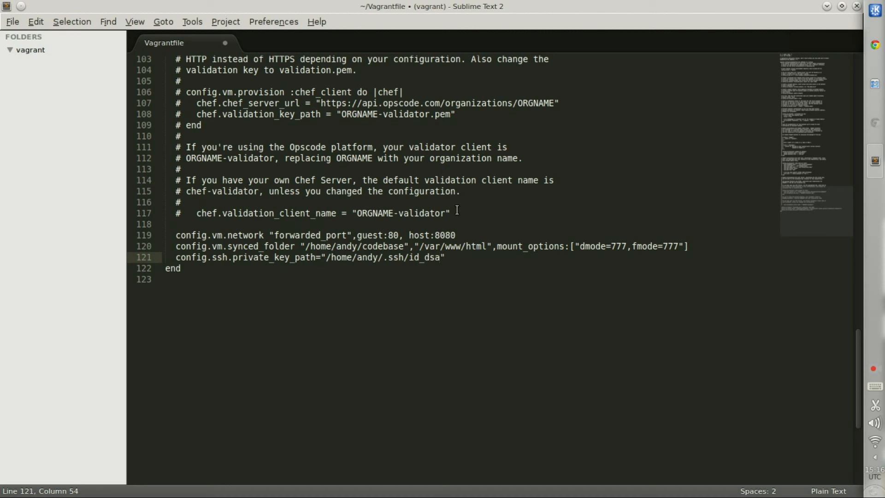
{"action": "key", "text": "ctrl+s"}
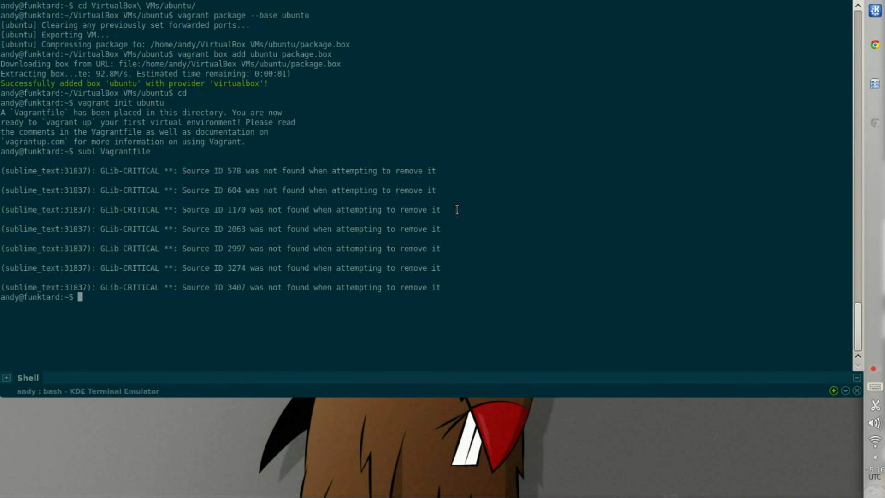
Step: Run 'vagrant up' to boot the Vagrant virtual machine
{"action": "type", "text": "vagrant up"}
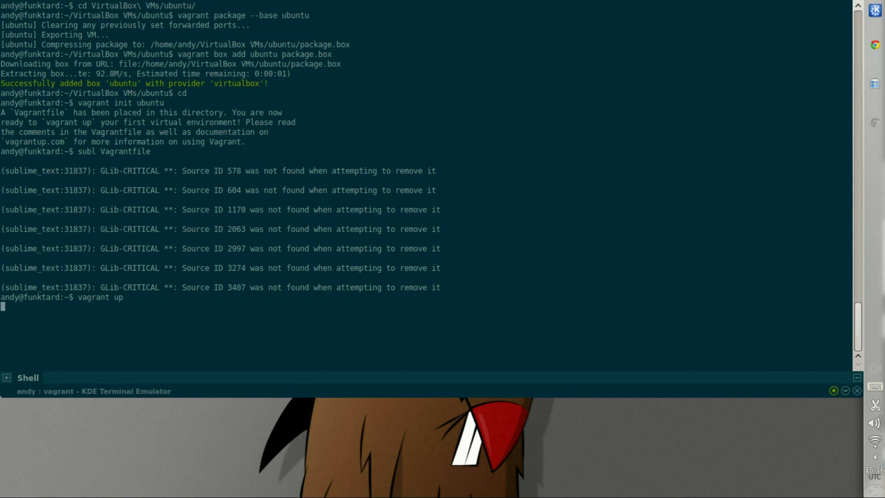
{"action": "key", "text": "Return"}
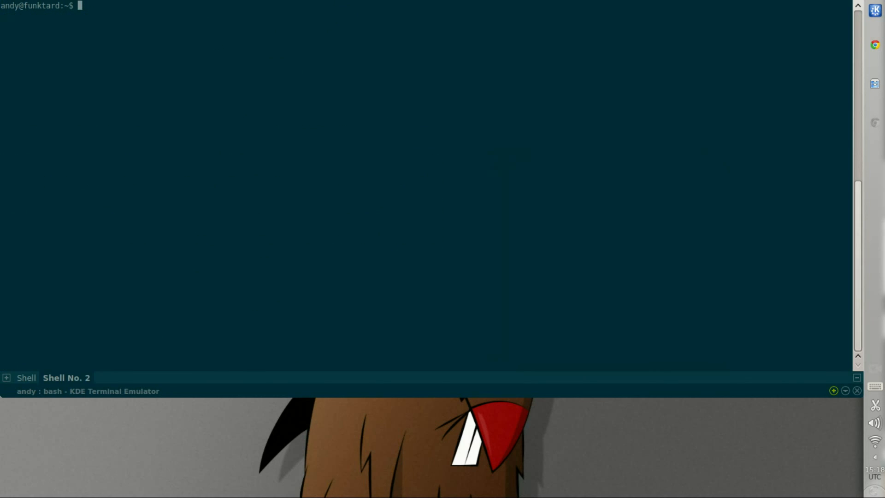
{"action": "type", "text": "ssh-copy"}
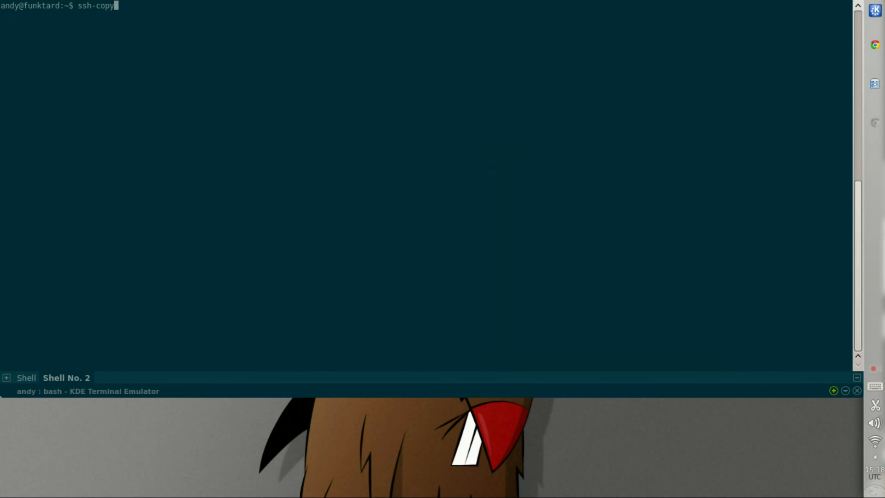
{"action": "type", "text": "-id v"}
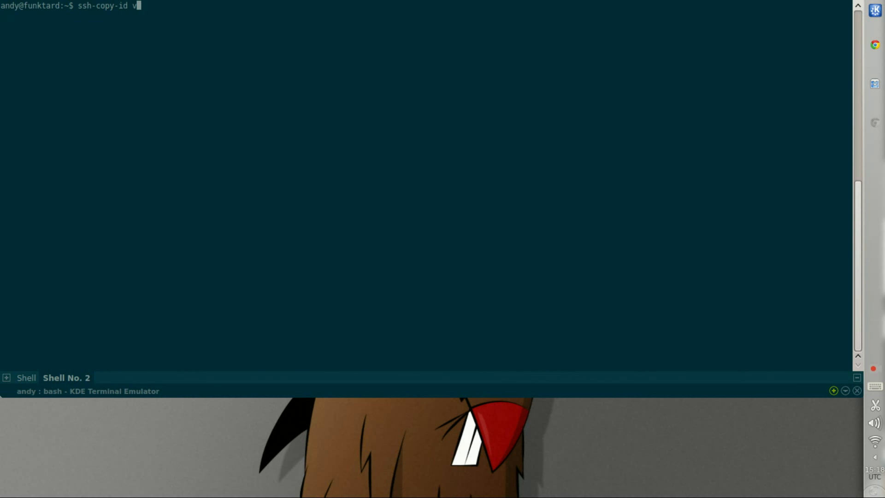
{"action": "type", "text": "agrant@"}
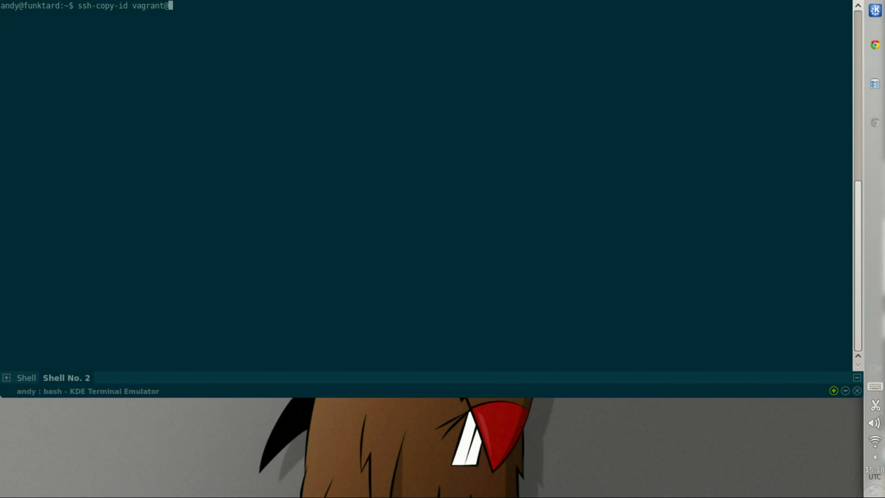
{"action": "type", "text": "127.0.0.1"}
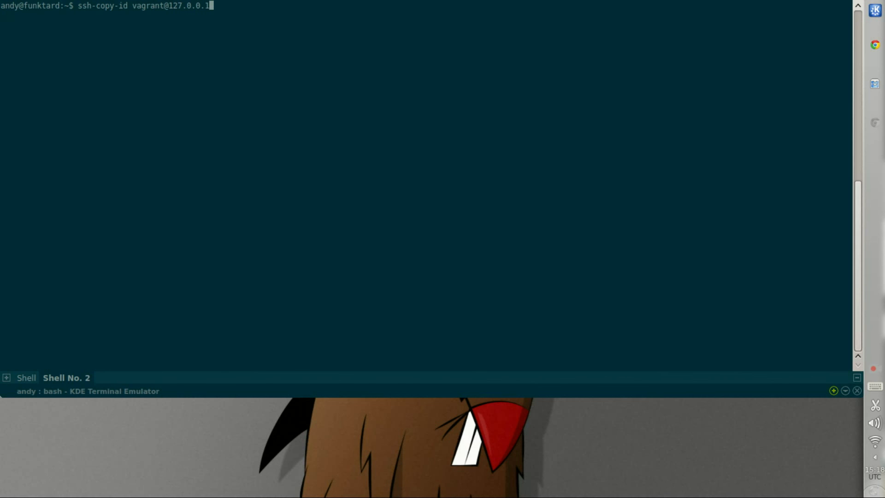
{"action": "type", "text": "-p222"}
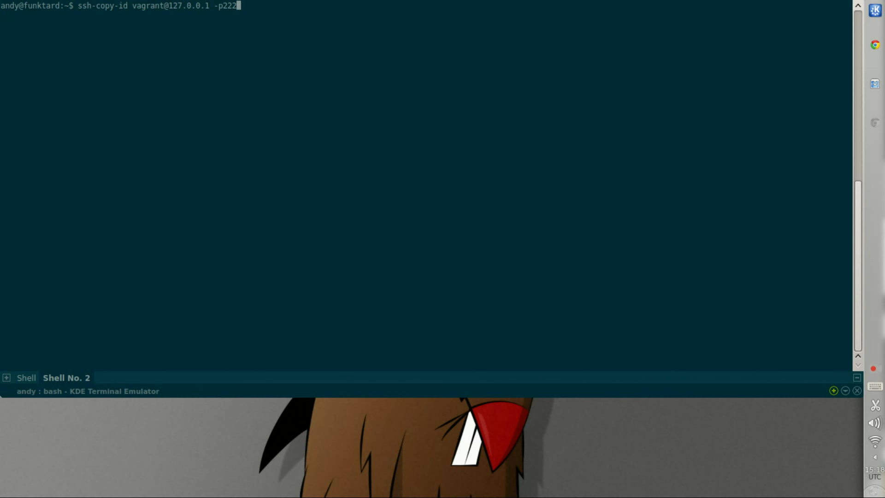
{"action": "type", "text": "yes"}
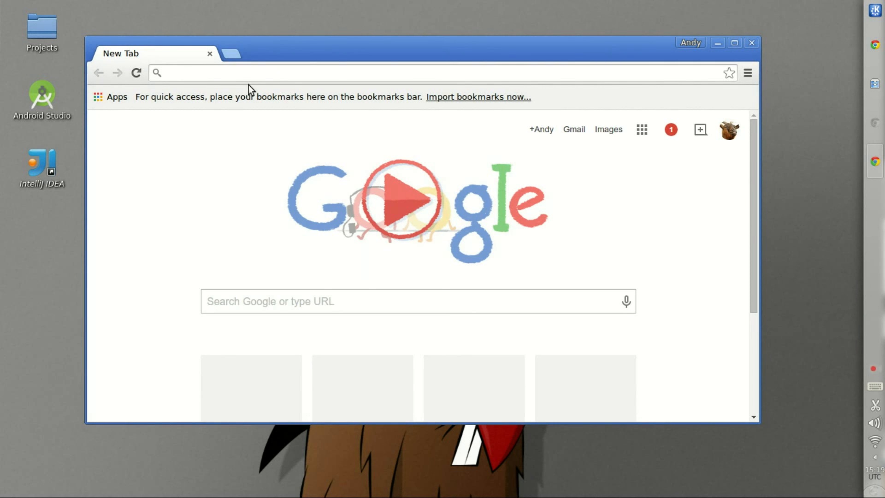
Step: Visit localhost:8080 in Chrome to check the forwarded web port
{"action": "type", "text": "localhost:8080"}
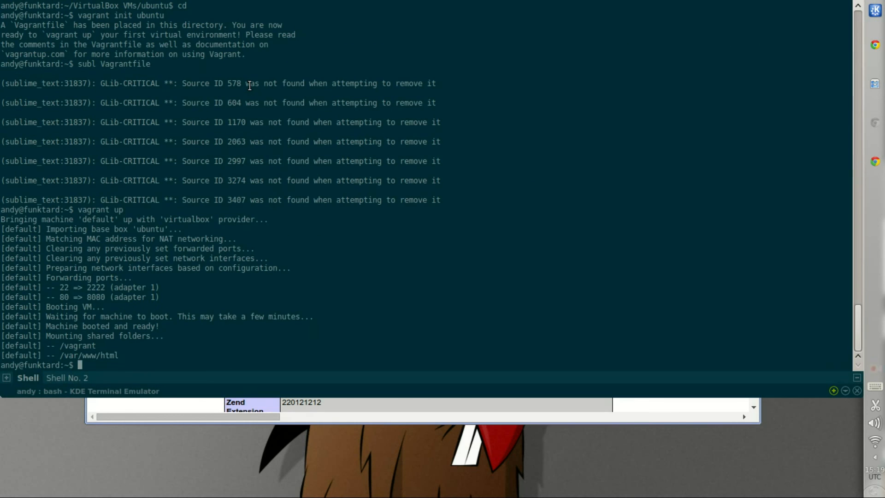
Step: Edit /home/andy/codebase/index.php in nano from the first shell tab
{"action": "type", "text": "nano"}
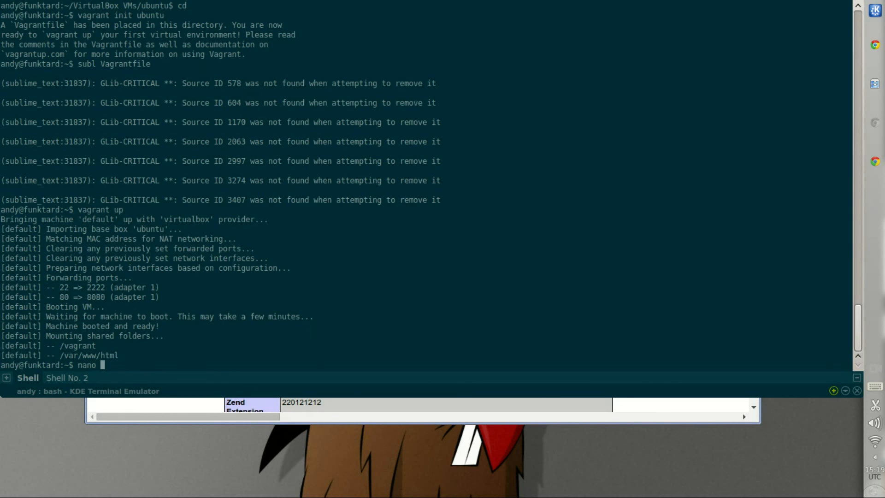
{"action": "type", "text": "/home/andy/code"}
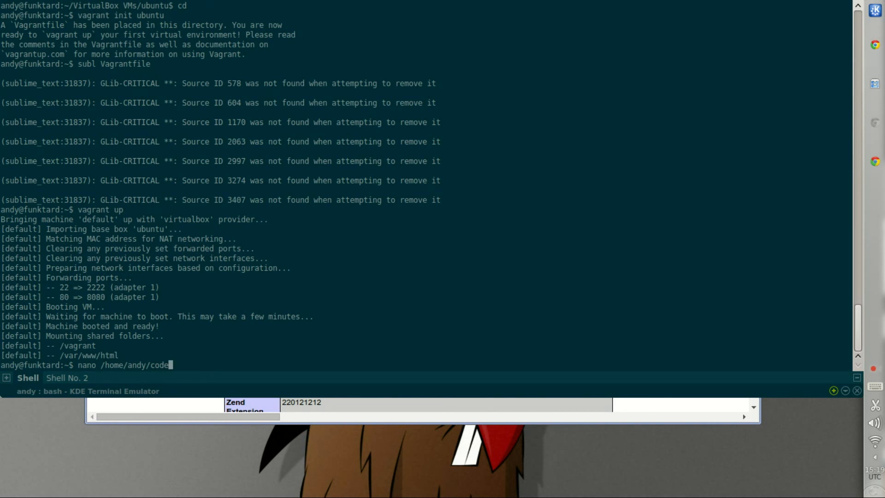
{"action": "type", "text": "base/index.php"}
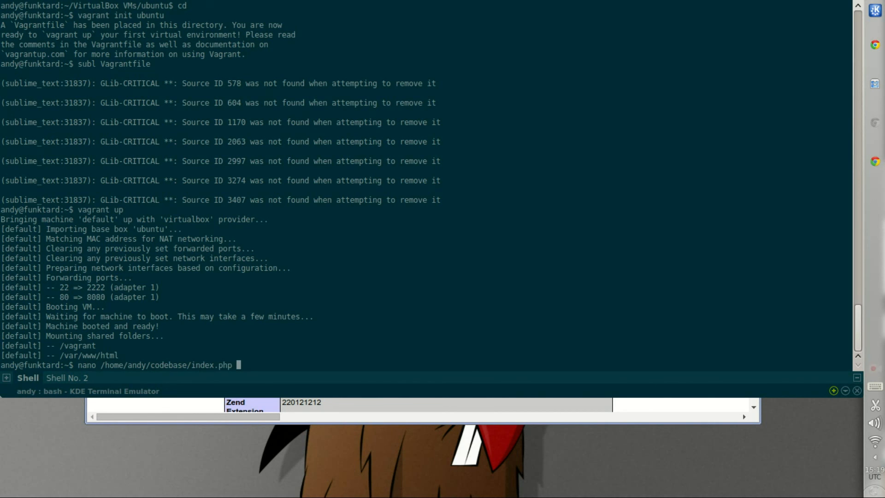
{"action": "key", "text": "Return"}
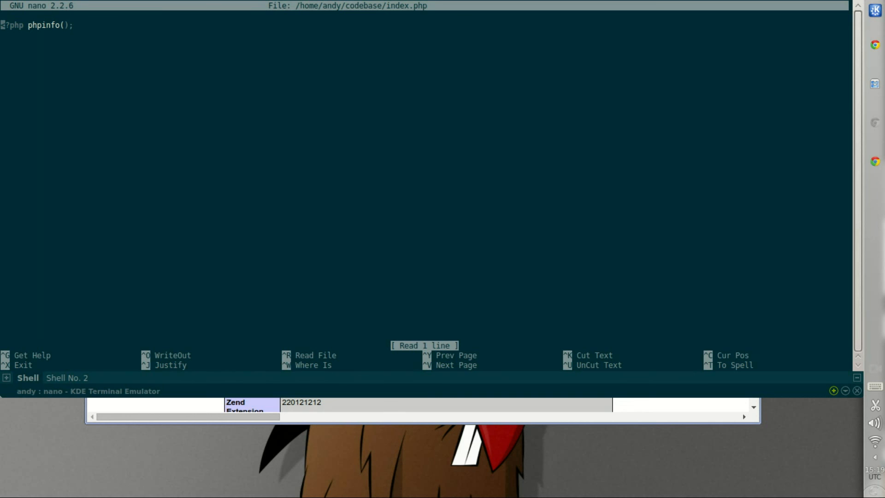
Step: Insert '<h1>Hello from a vagrant box!</h1>' above the phpinfo() line and save
{"action": "type", "text": "<h1>Hello"}
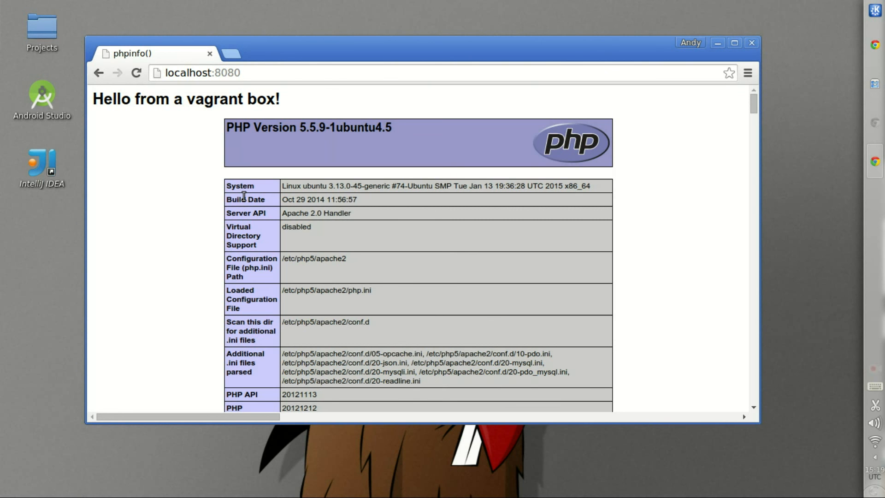
Step: Minimize Chrome after confirming the Hello heading shows at localhost:8080
{"action": "left_click", "coordinate": [751, 43]}
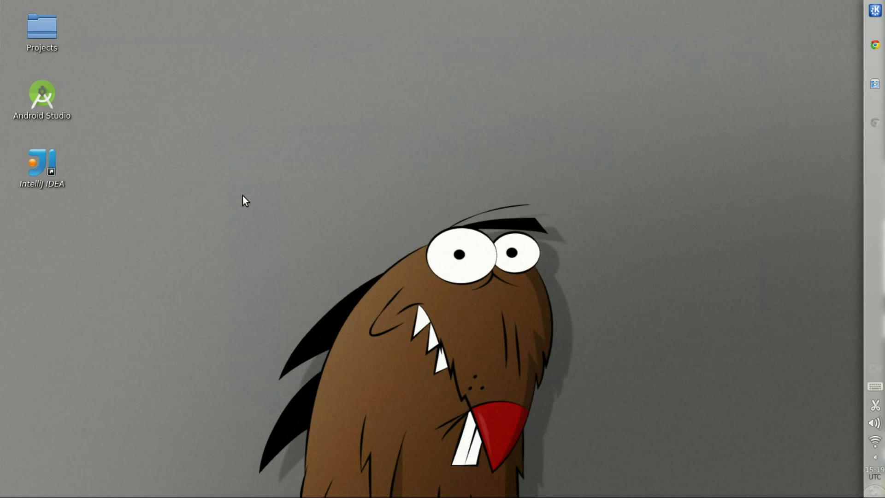